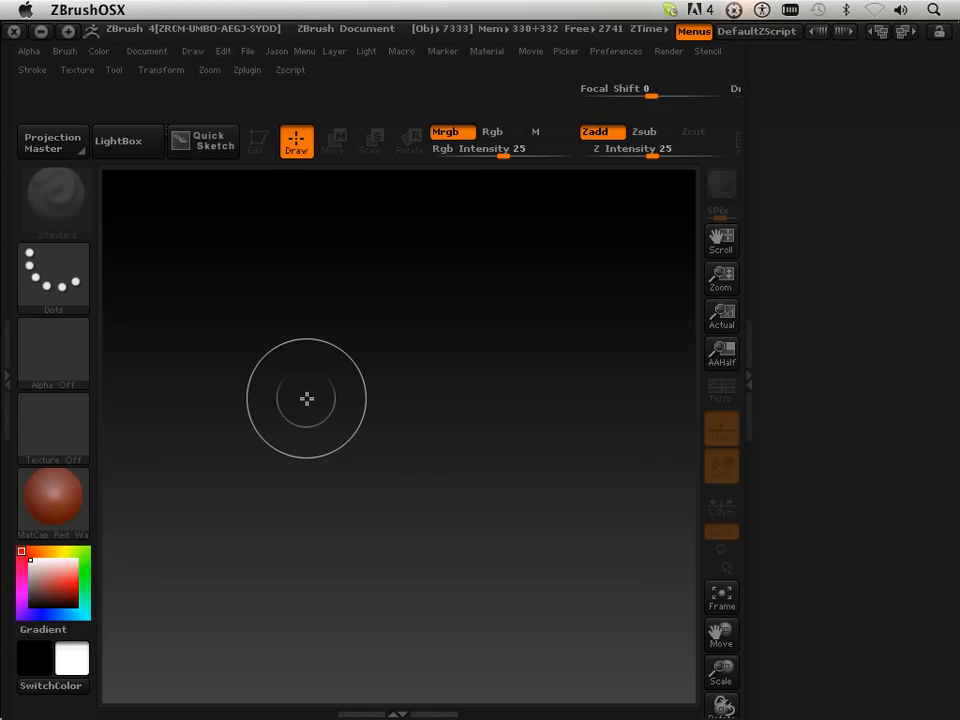
pyautogui.moveTo(301, 391)
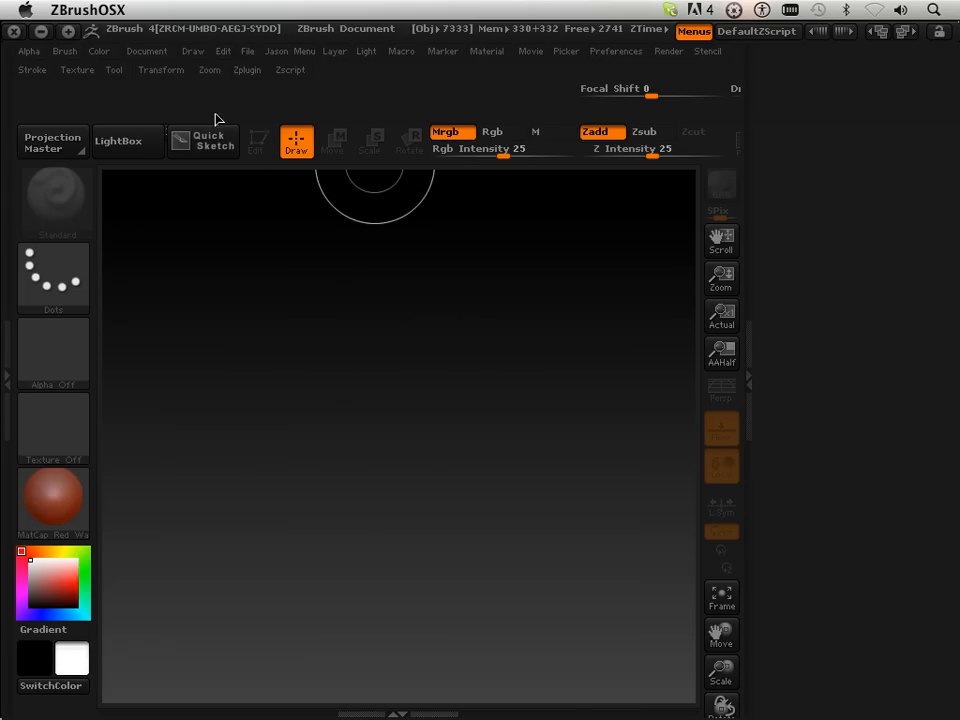
# Step: Load the DefaultSphere.ZPR project from LightBox so the sphere is ready to sculpt
pyautogui.click(118, 140)
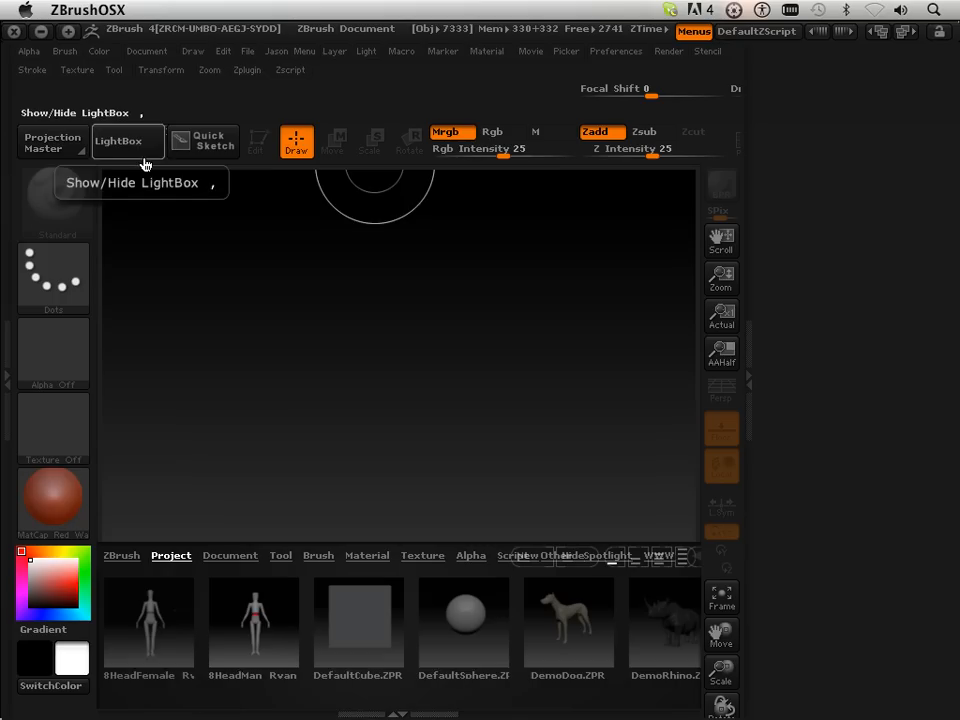
pyautogui.click(463, 620)
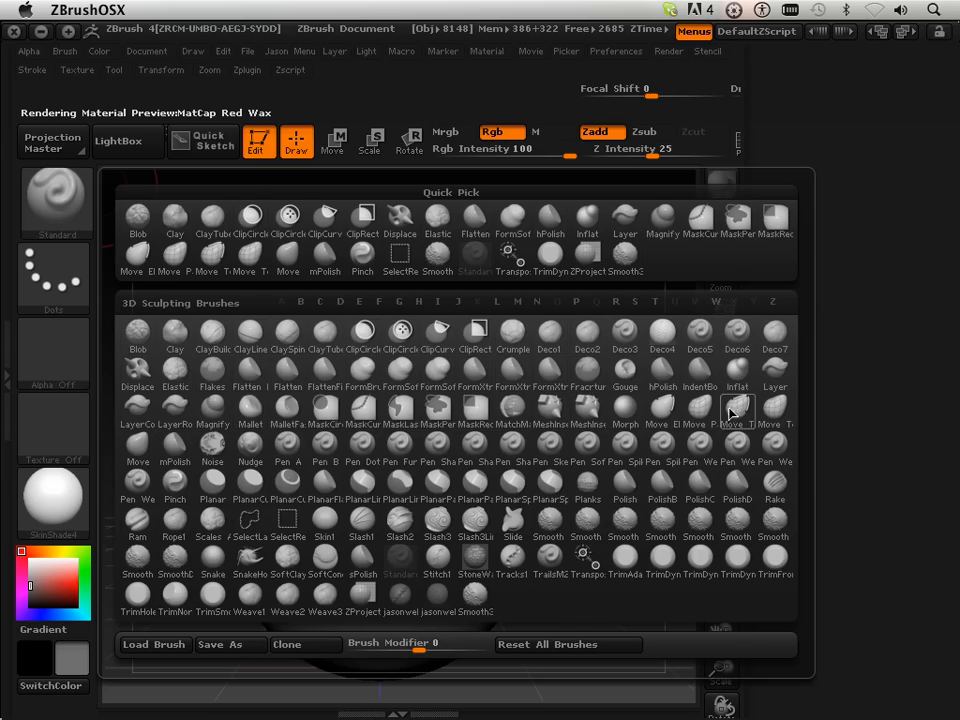
# Step: Select Move Topological Elastic and test it by pulling a long point from the sphere
pyautogui.click(735, 410)
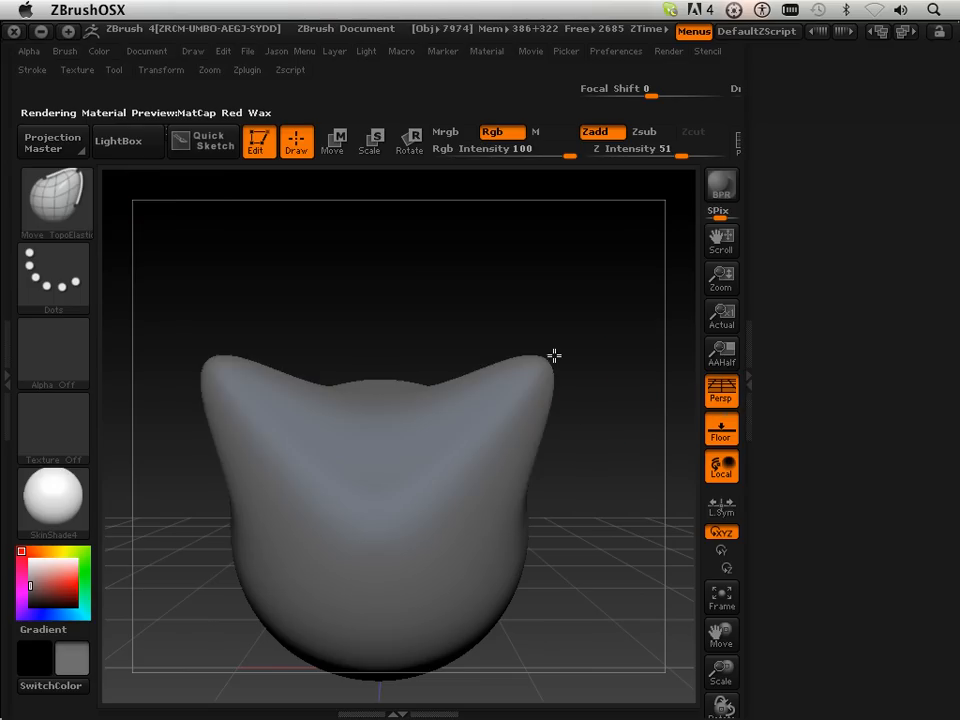
pyautogui.moveTo(555, 356); pyautogui.dragTo(449, 474)
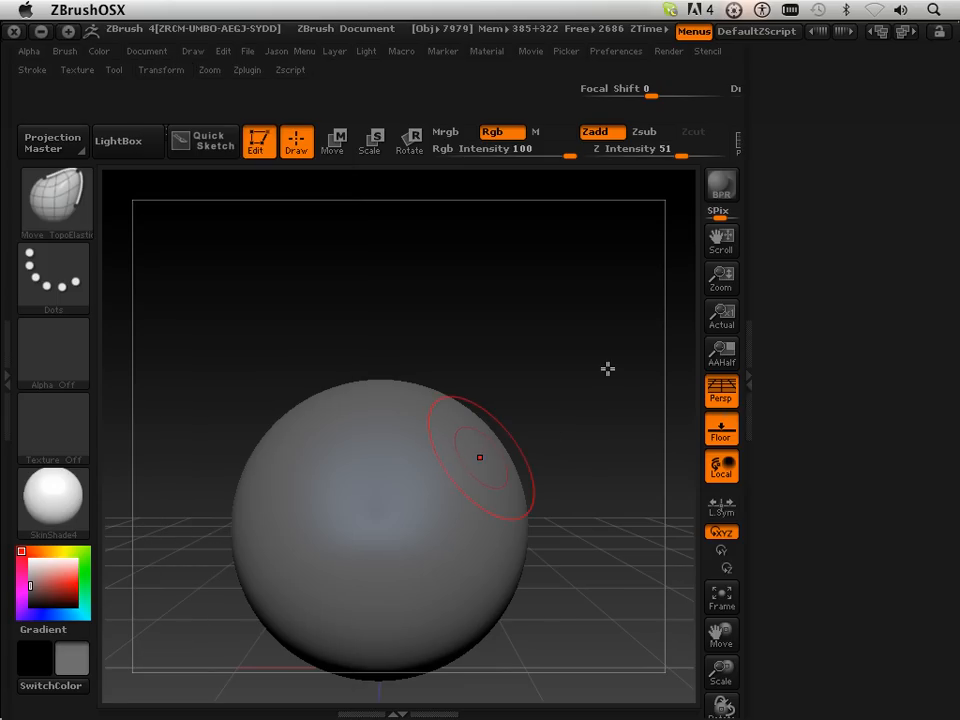
pyautogui.moveTo(479, 458); pyautogui.dragTo(660, 575)
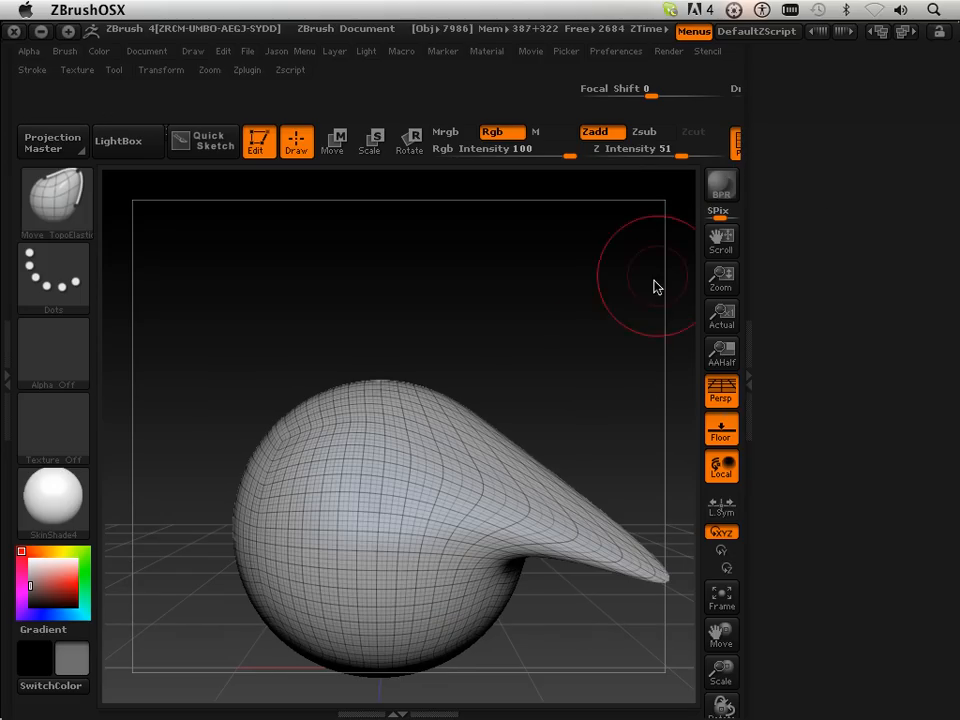
pyautogui.moveTo(655, 287); pyautogui.dragTo(530, 480)
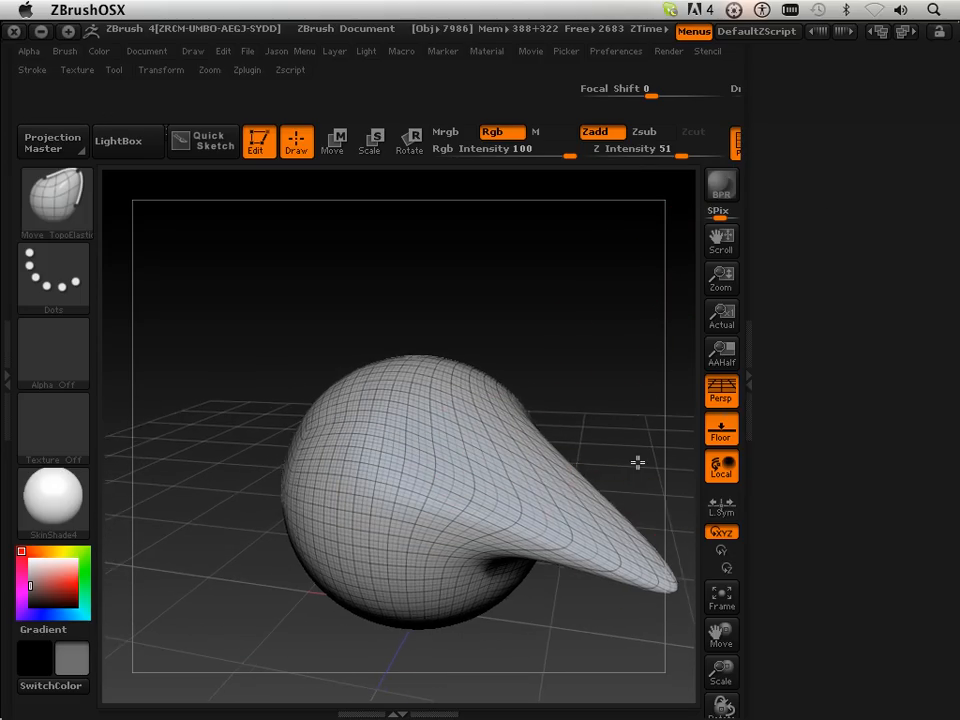
pyautogui.moveTo(638, 462); pyautogui.dragTo(643, 413)
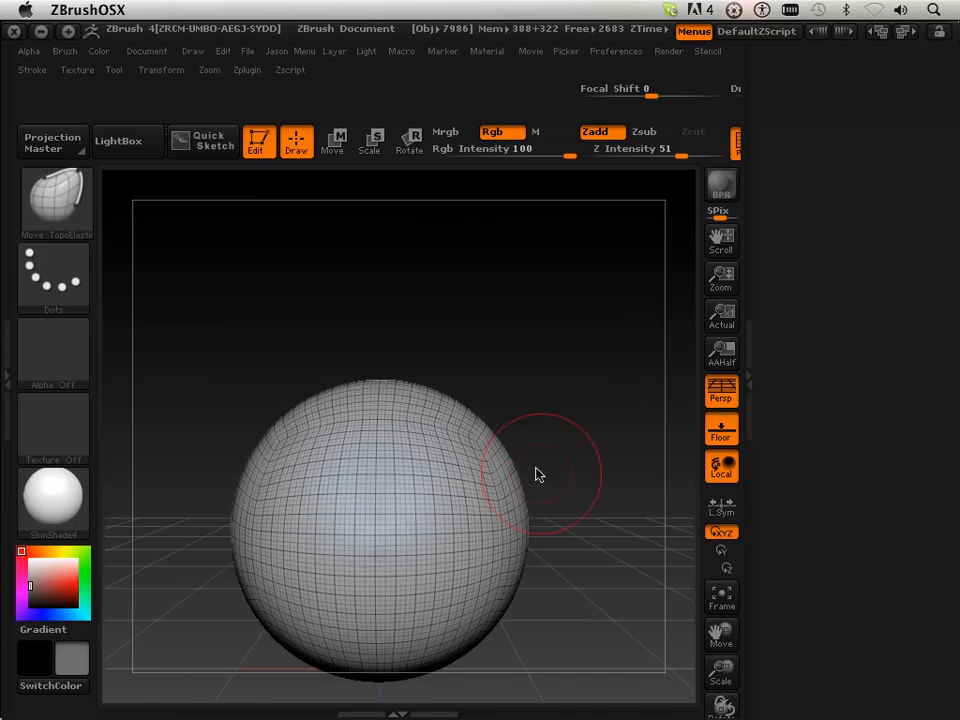
pyautogui.moveTo(526, 373)
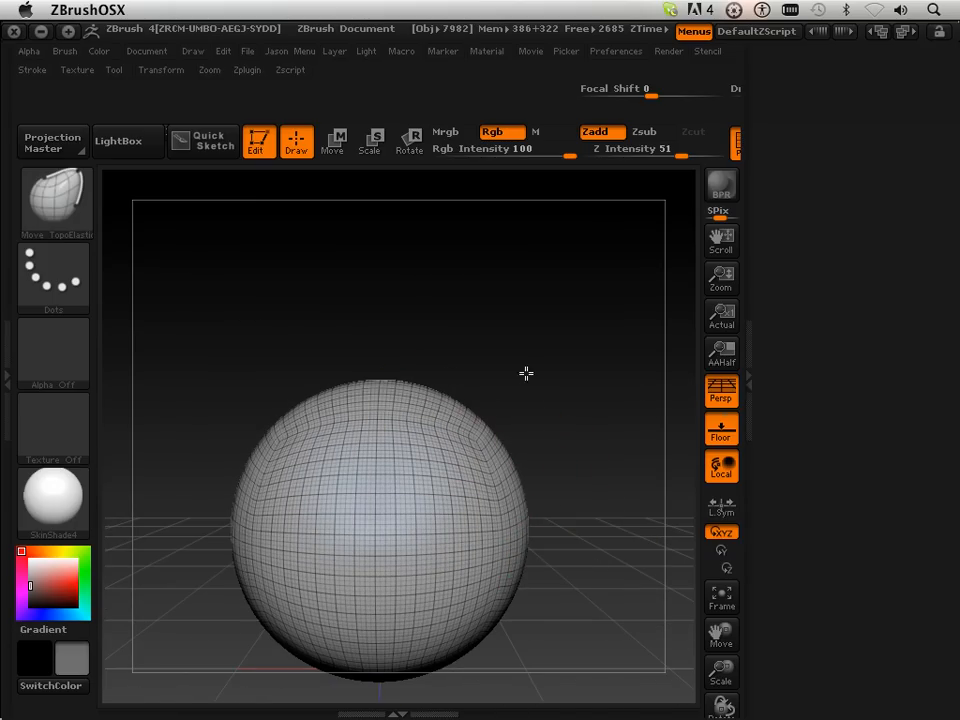
pyautogui.moveTo(400, 380); pyautogui.dragTo(590, 290)
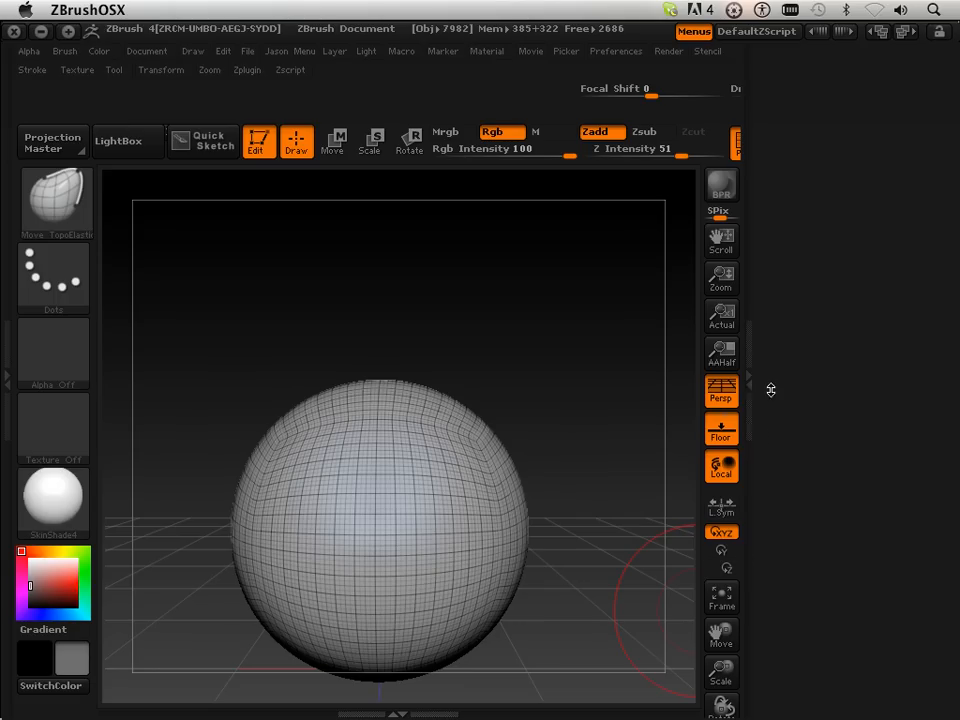
pyautogui.moveTo(557, 67)
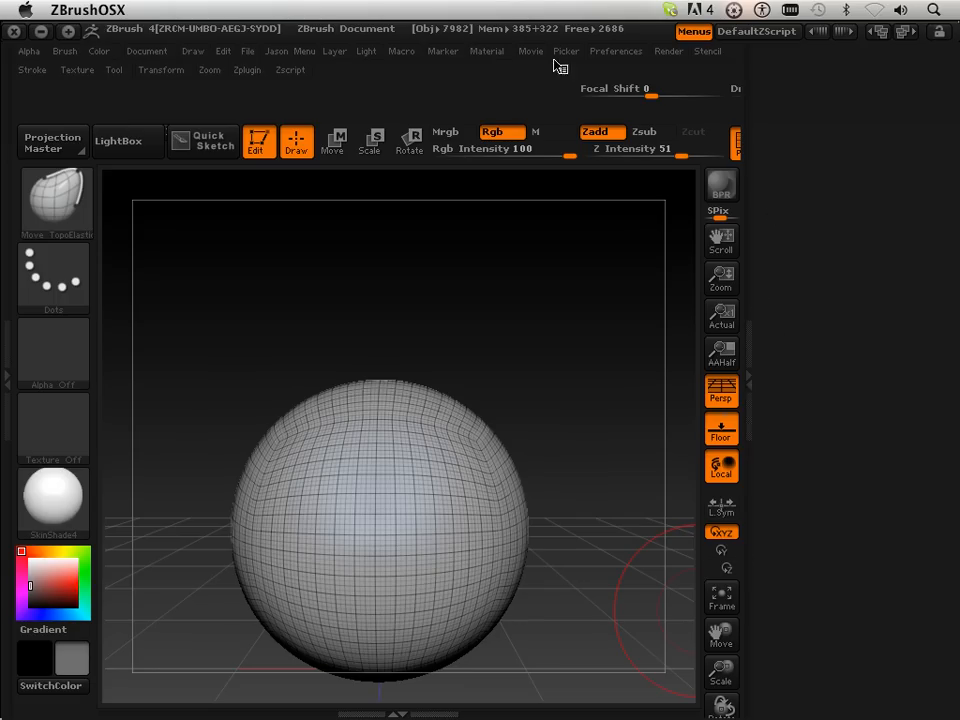
pyautogui.moveTo(115, 77)
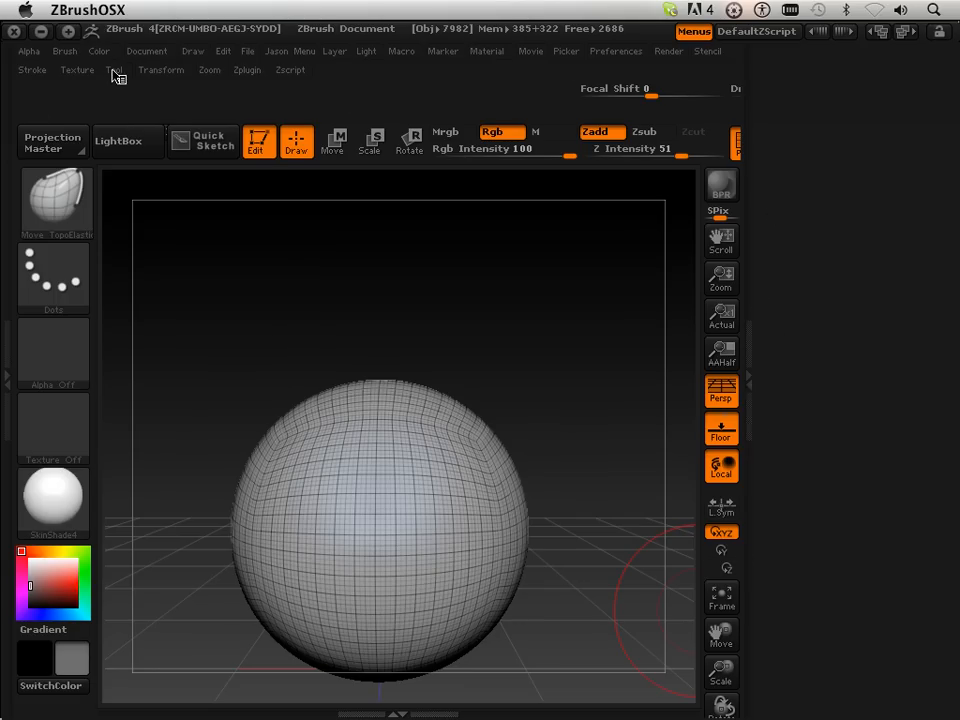
# Step: Rebuild a coarse lower level with Reconstruct Subdiv in Tool > Geometry
pyautogui.click(114, 70)
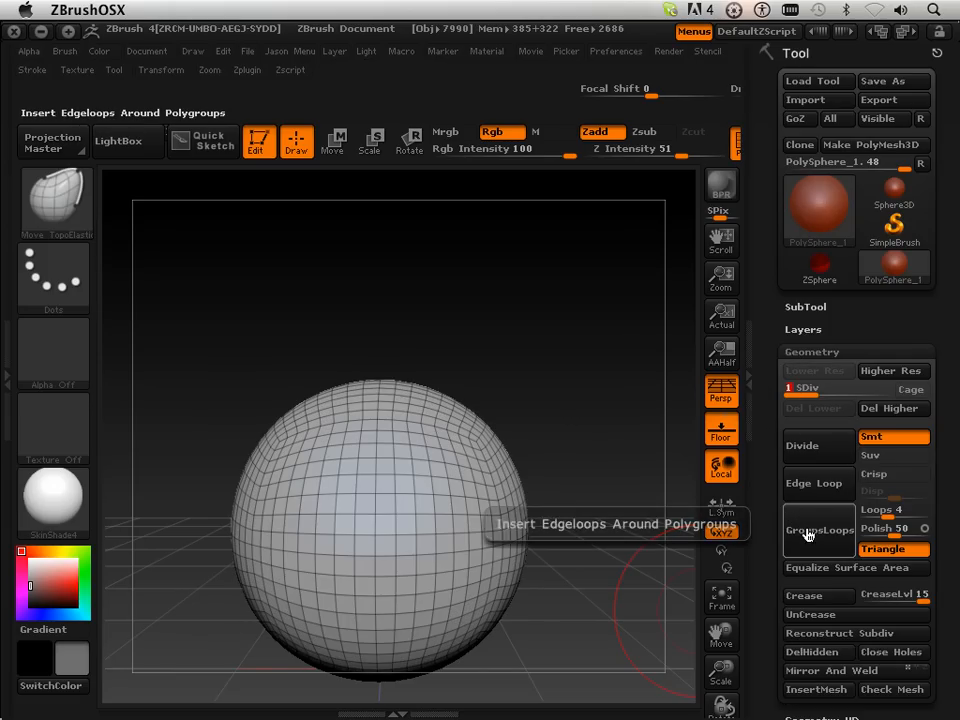
pyautogui.moveTo(800, 445)
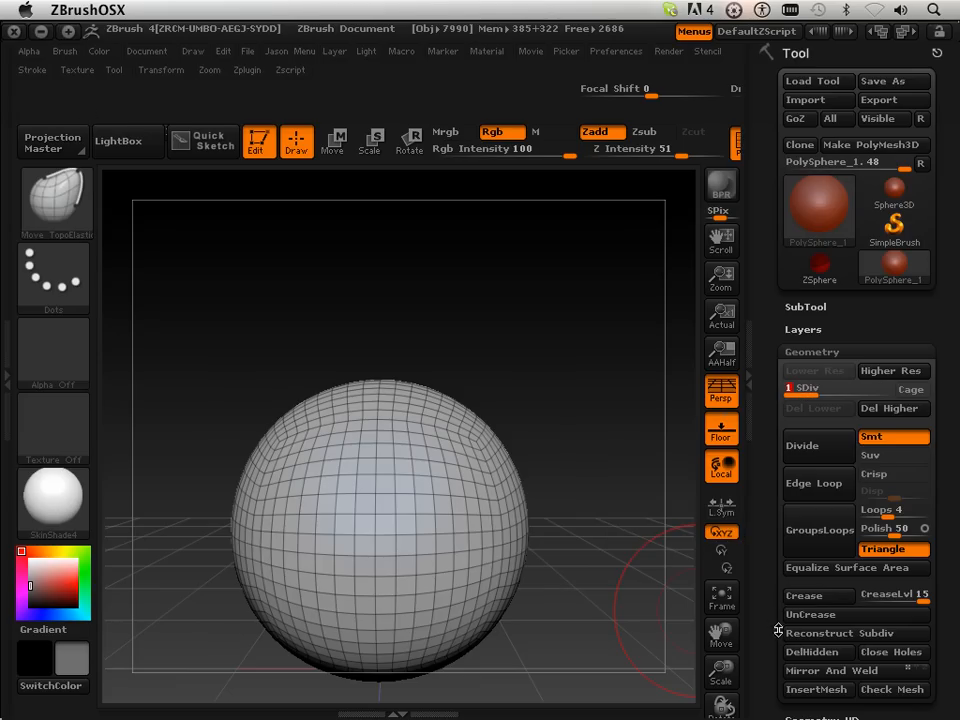
pyautogui.click(819, 632)
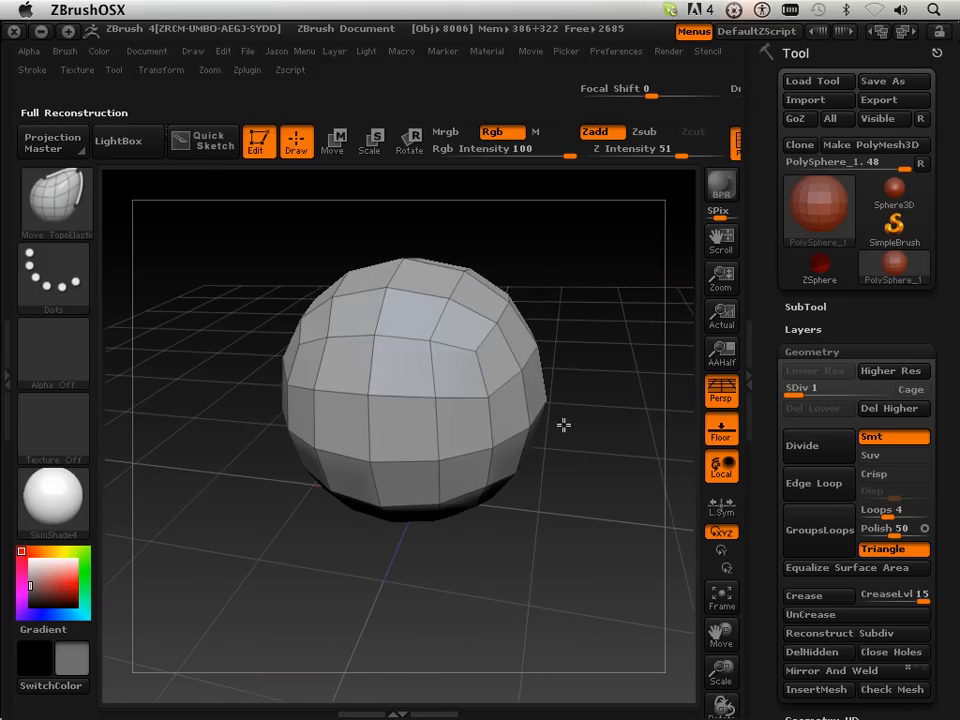
pyautogui.moveTo(477, 352)
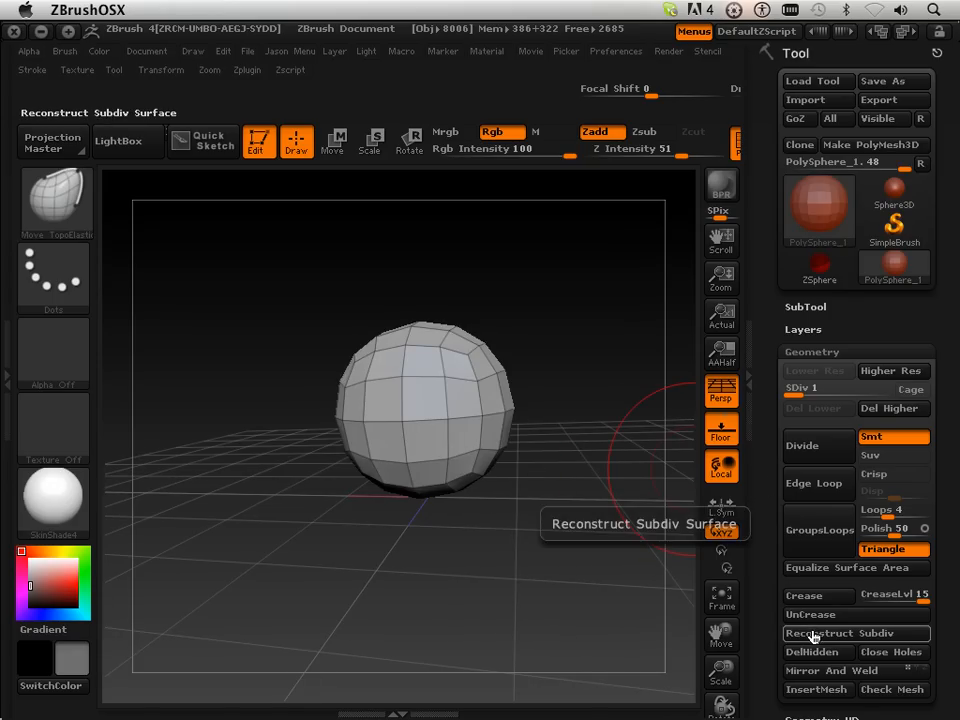
# Step: Reconstruct two more lower levels down to the cube base and inspect the mesh
pyautogui.click(856, 633)
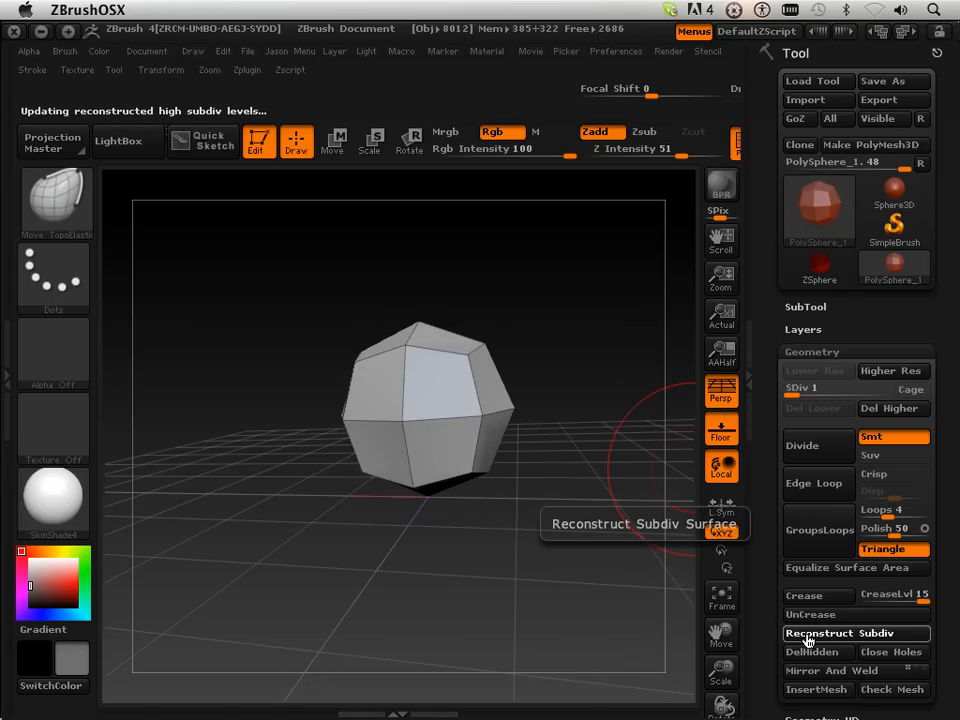
pyautogui.click(855, 633)
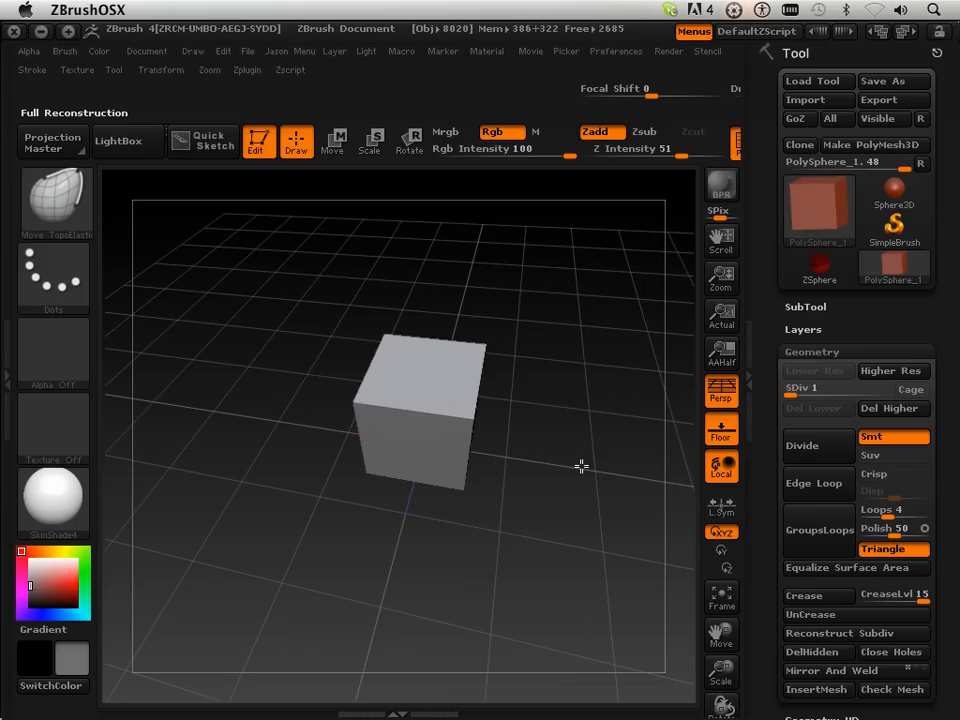
pyautogui.moveTo(582, 465); pyautogui.dragTo(590, 400)
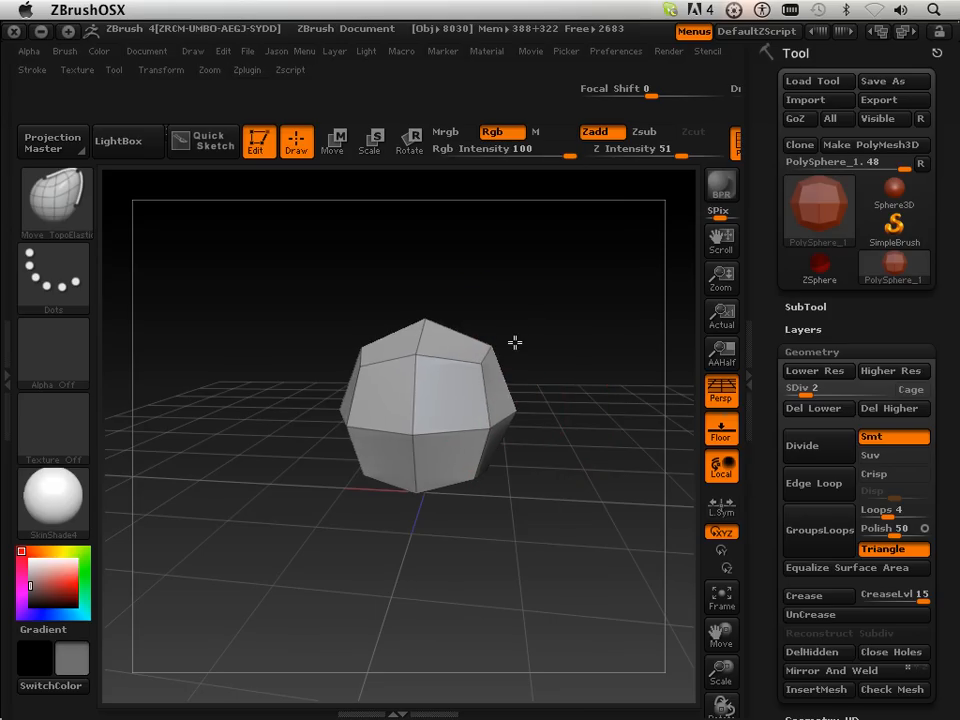
# Step: Stretch the faceted level-2 mesh diagonally into an elongated, gem-like block
pyautogui.moveTo(515, 343); pyautogui.dragTo(507, 308)
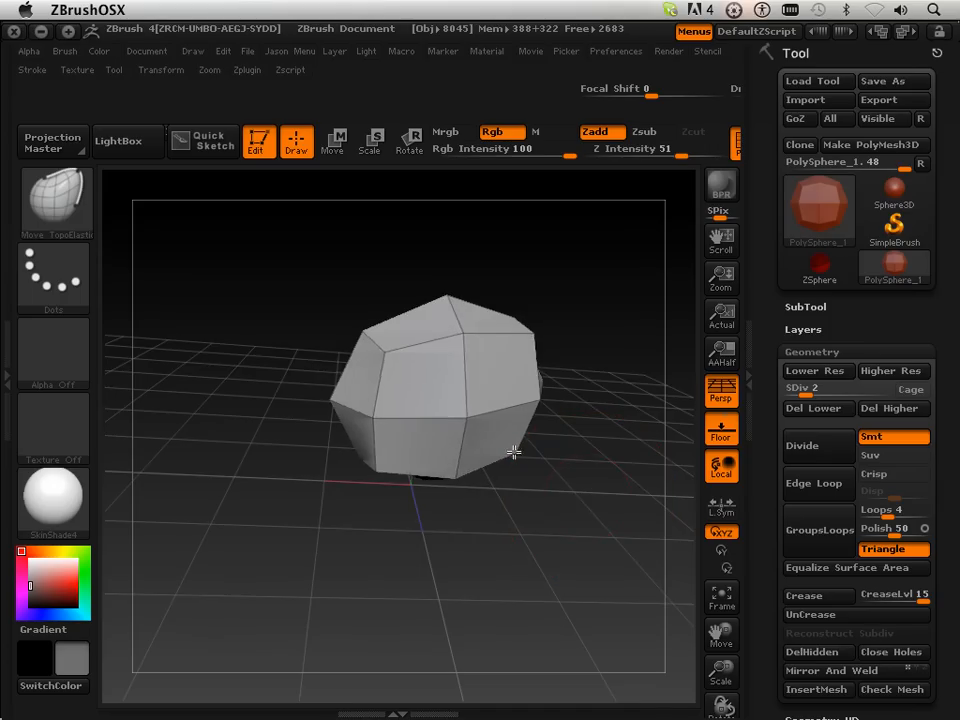
pyautogui.moveTo(515, 453); pyautogui.dragTo(568, 338)
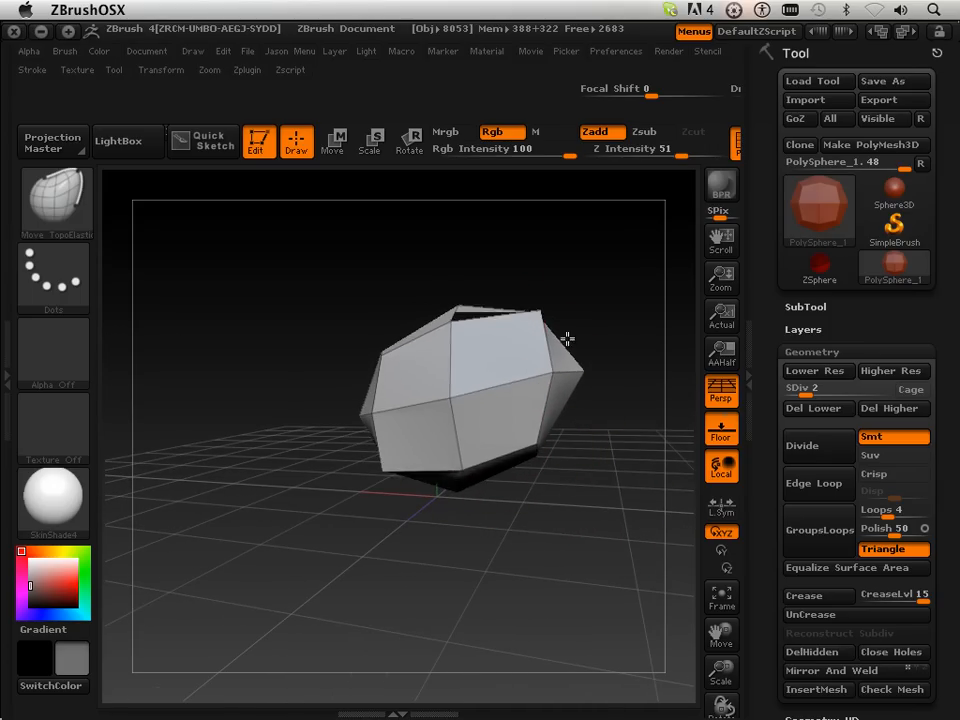
pyautogui.moveTo(568, 338); pyautogui.dragTo(600, 408)
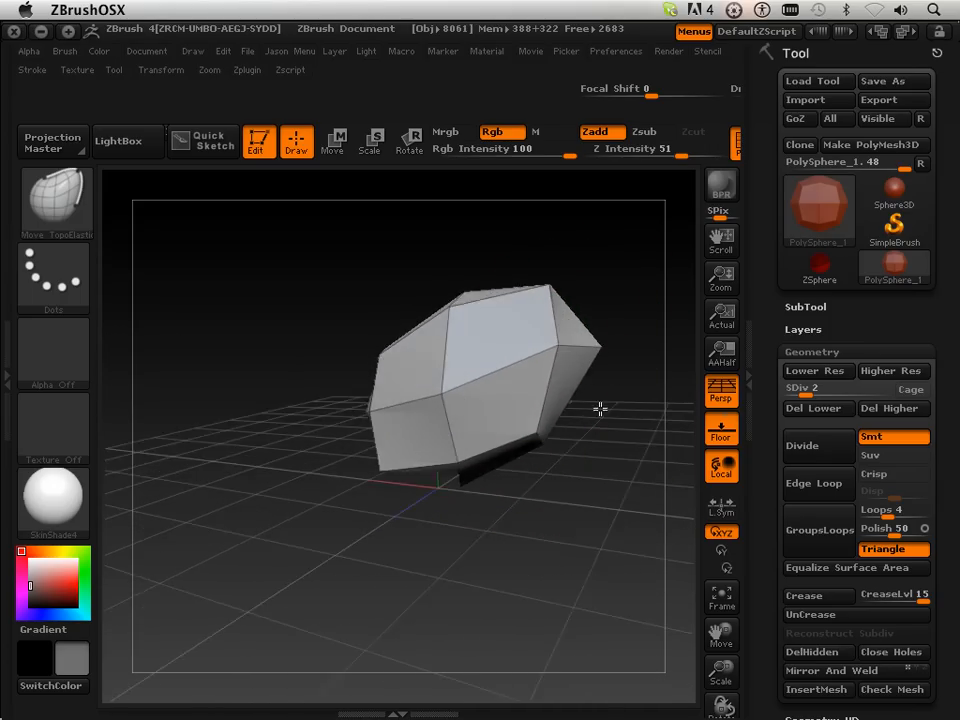
pyautogui.moveTo(600, 408); pyautogui.dragTo(340, 375)
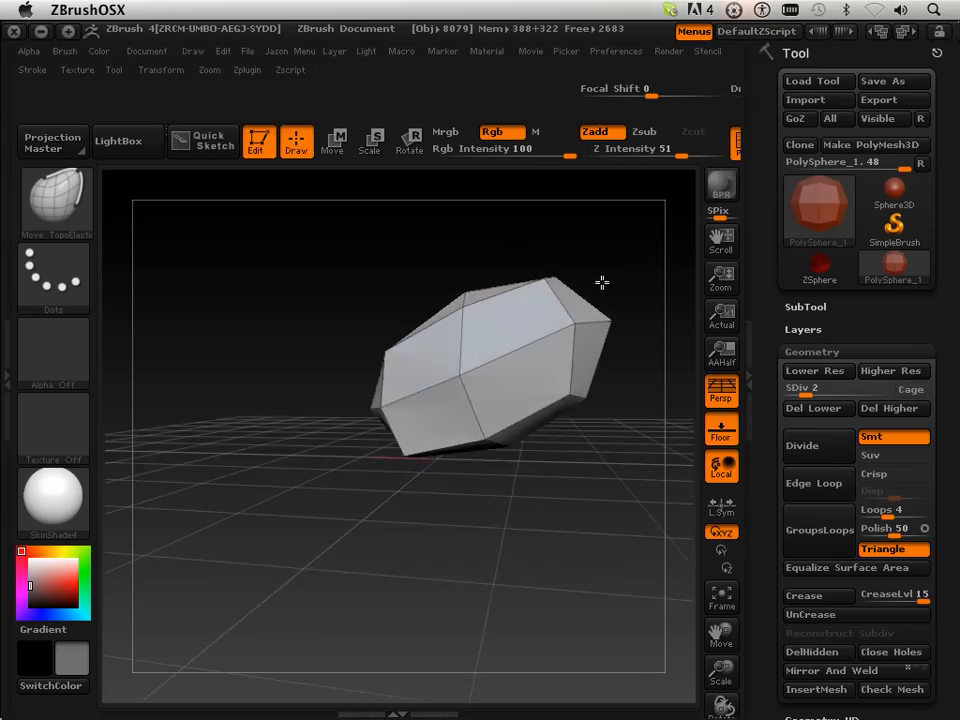
pyautogui.moveTo(602, 282); pyautogui.dragTo(604, 458)
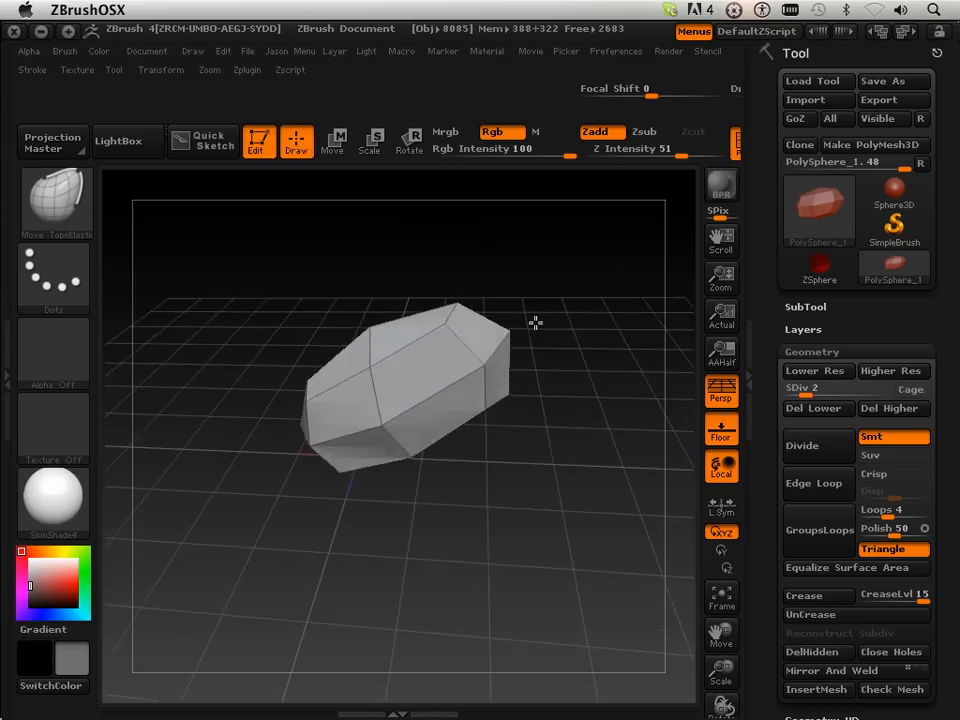
pyautogui.click(55, 205)
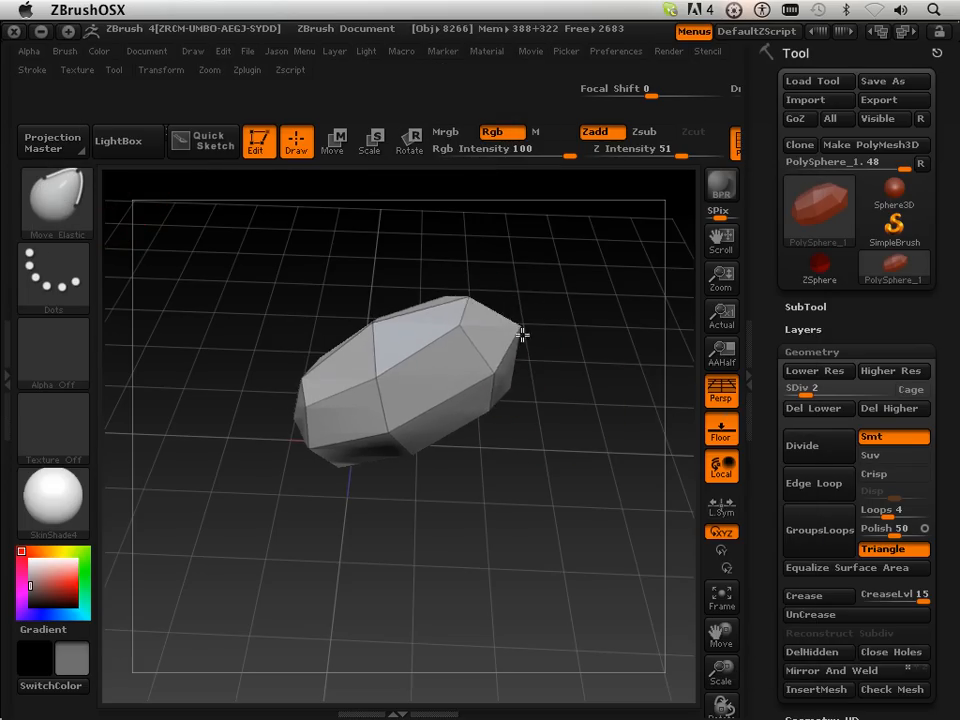
pyautogui.moveTo(520, 335); pyautogui.dragTo(535, 405)
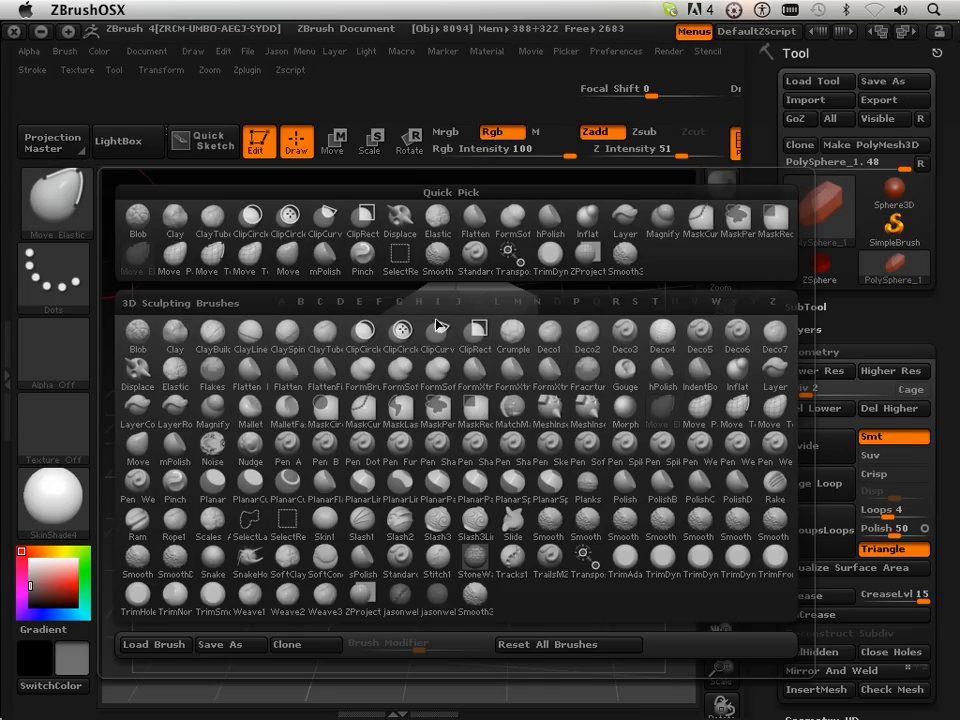
pyautogui.moveTo(700, 412)
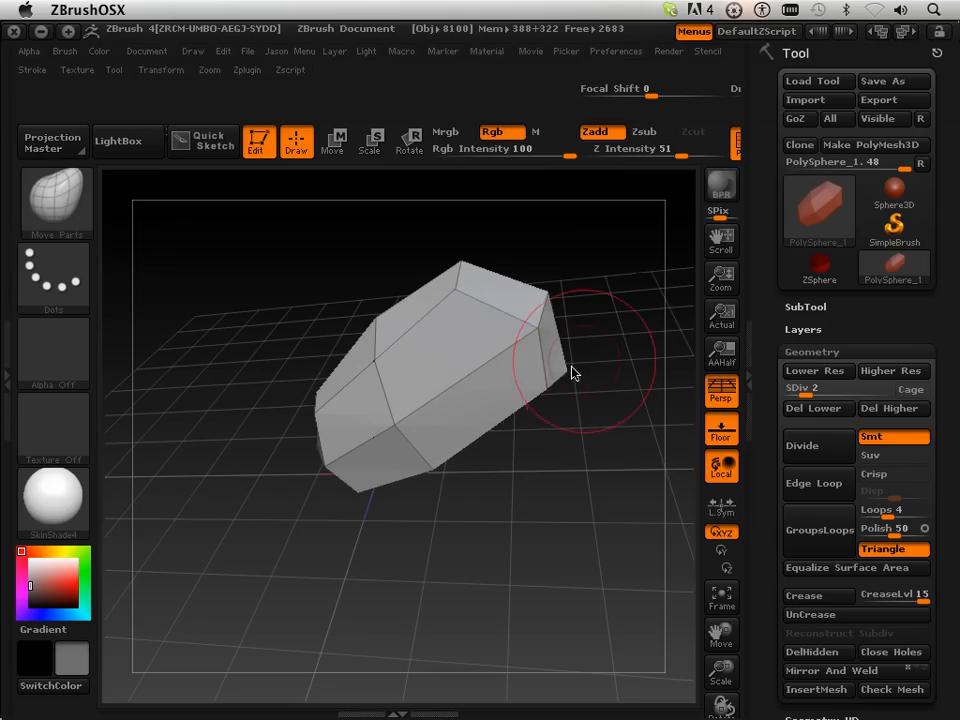
# Step: Push the block's corner, upper edge, faces and lower part outward while orbiting
pyautogui.moveTo(575, 373); pyautogui.dragTo(387, 467)
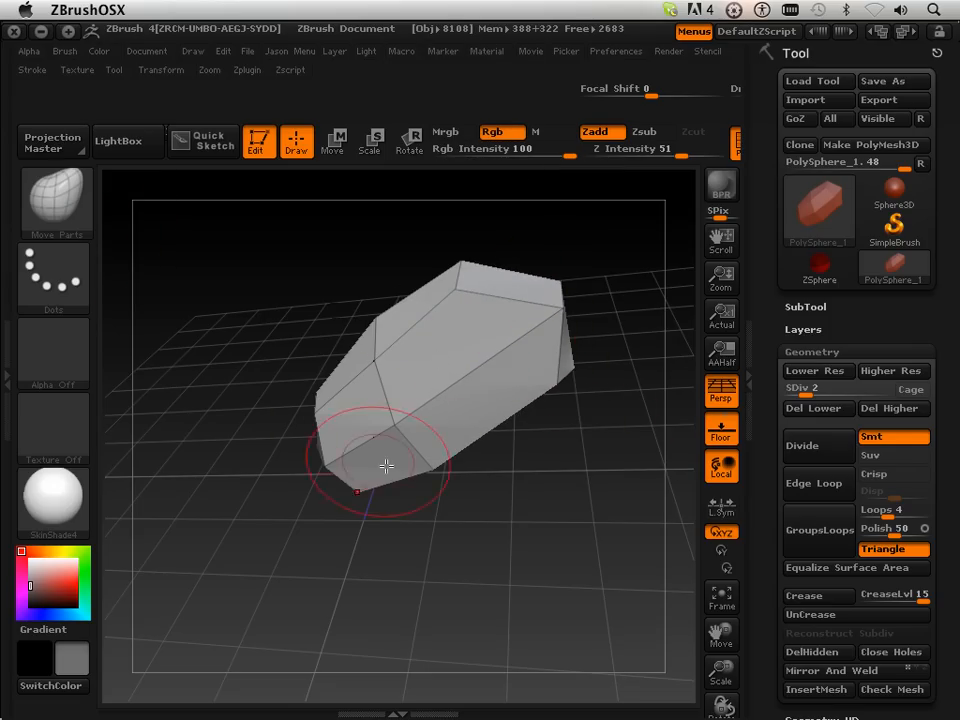
pyautogui.moveTo(386, 466); pyautogui.dragTo(520, 280)
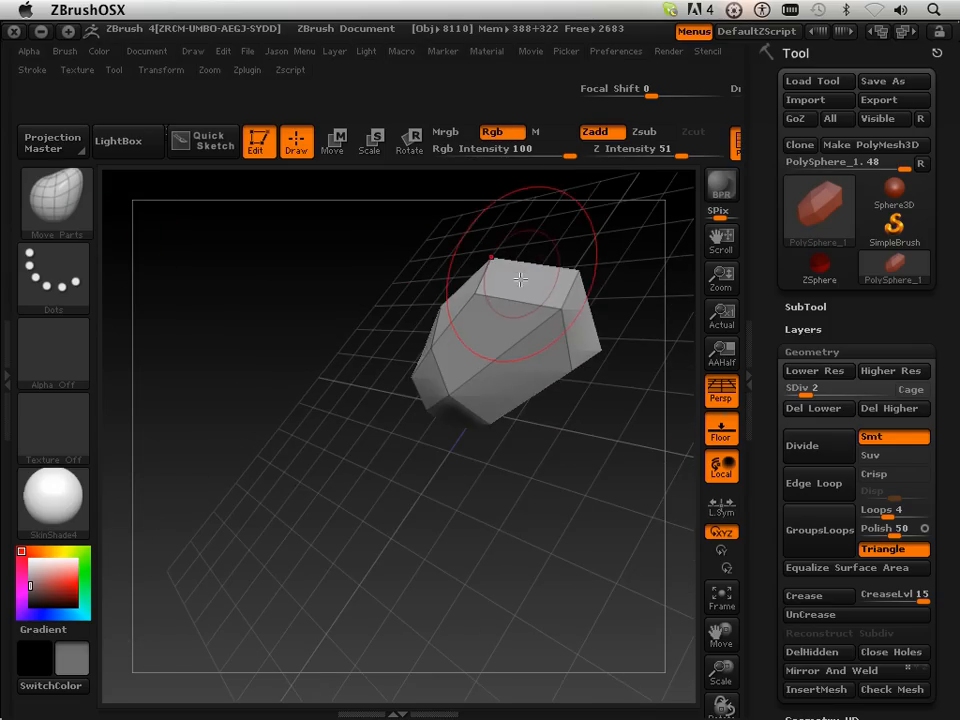
pyautogui.moveTo(520, 280); pyautogui.dragTo(613, 435)
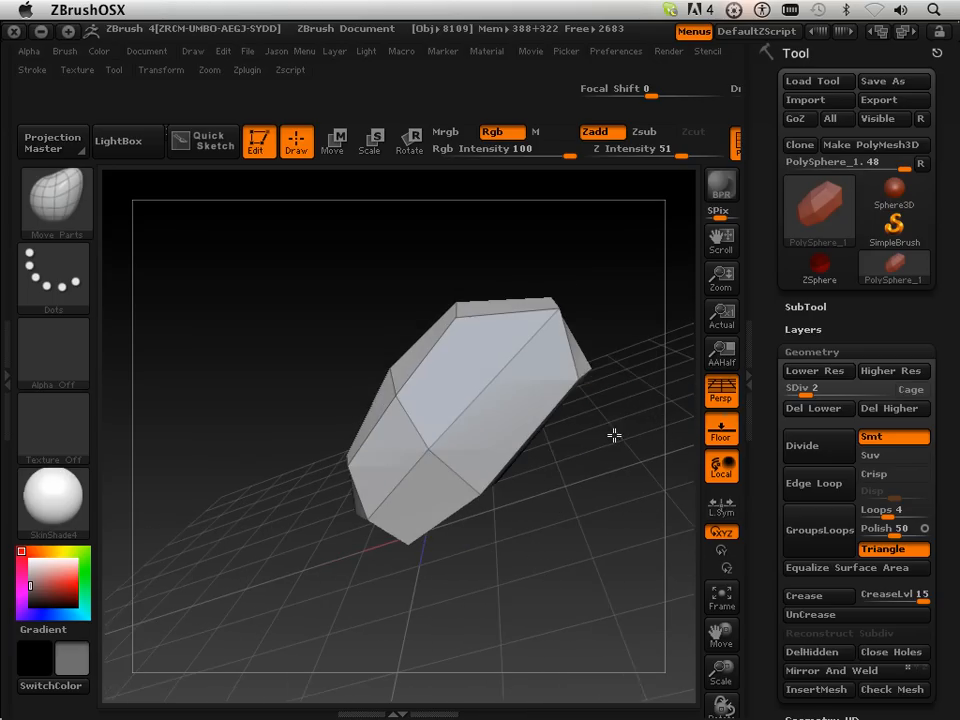
pyautogui.moveTo(613, 435); pyautogui.dragTo(482, 480)
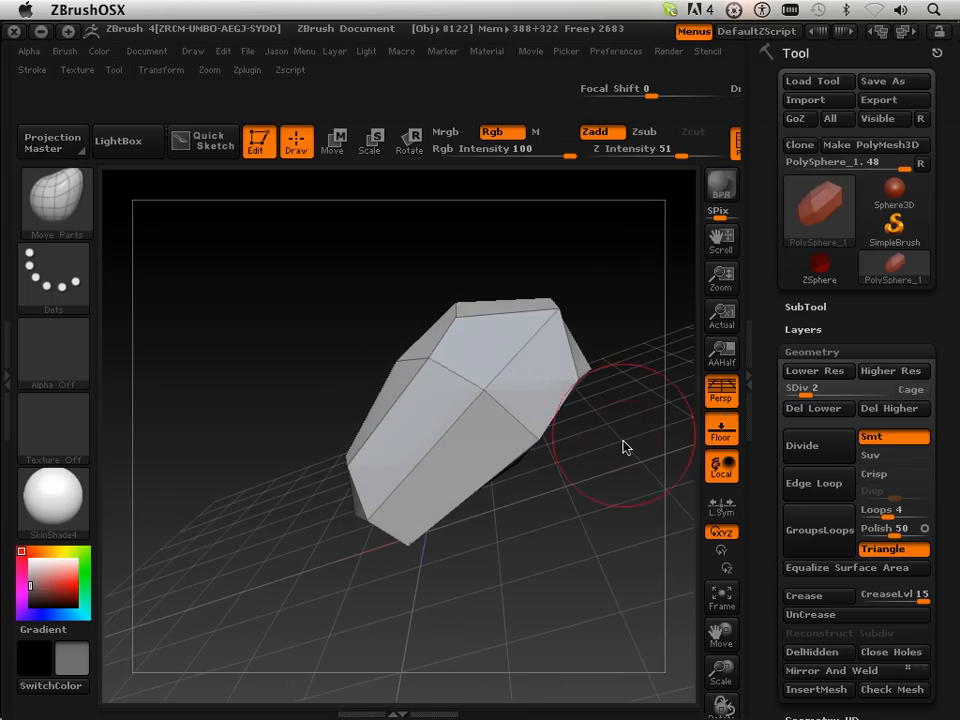
pyautogui.moveTo(625, 447); pyautogui.dragTo(555, 381)
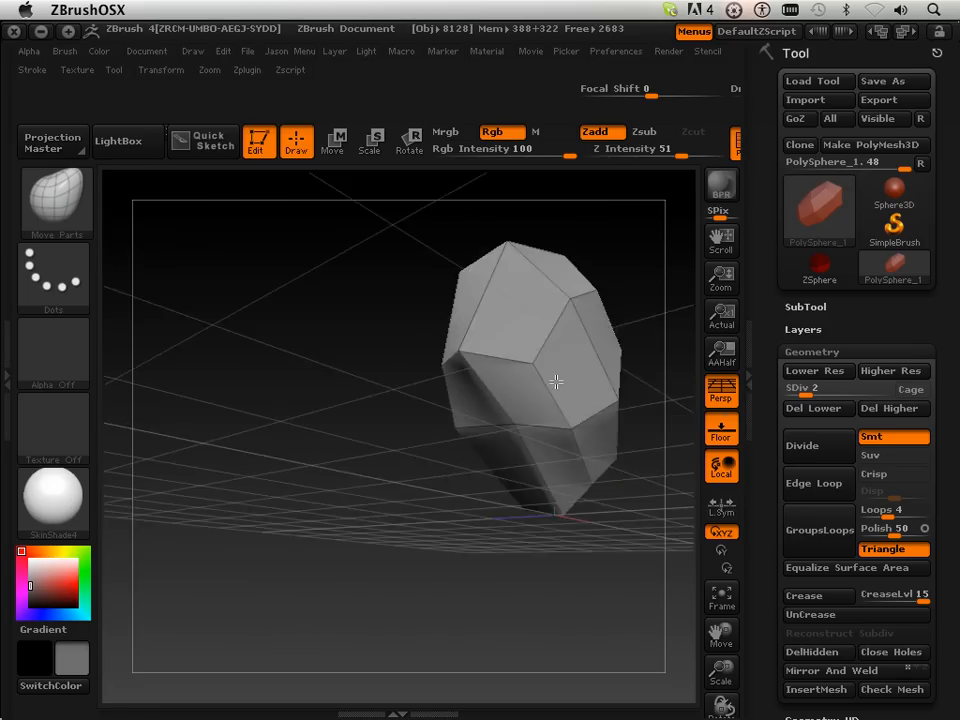
pyautogui.moveTo(555, 381); pyautogui.dragTo(605, 365)
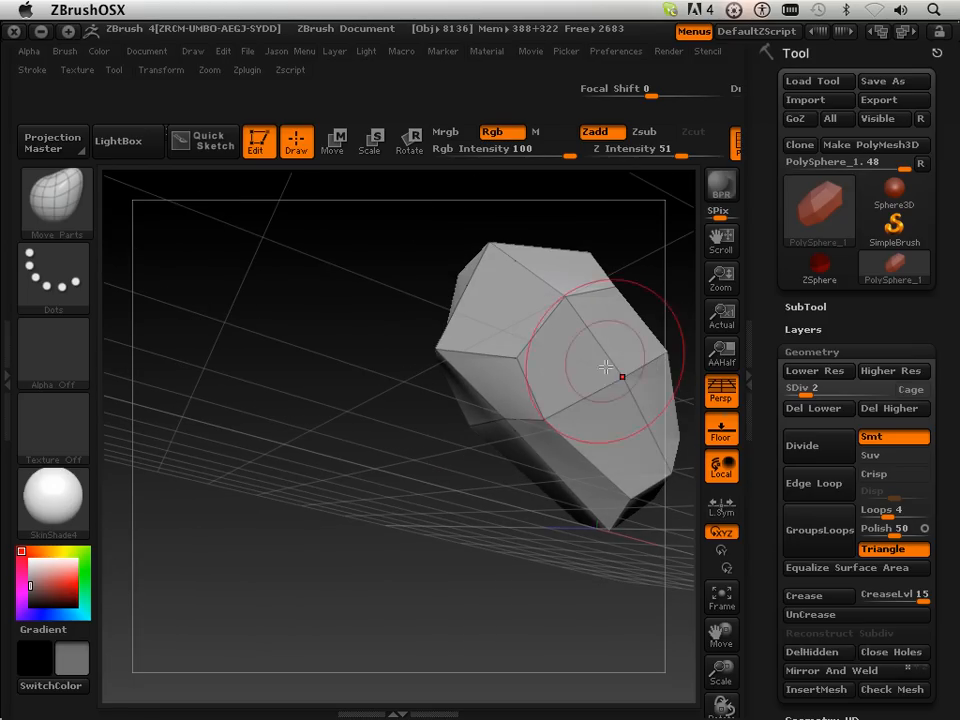
pyautogui.moveTo(605, 365); pyautogui.dragTo(483, 500)
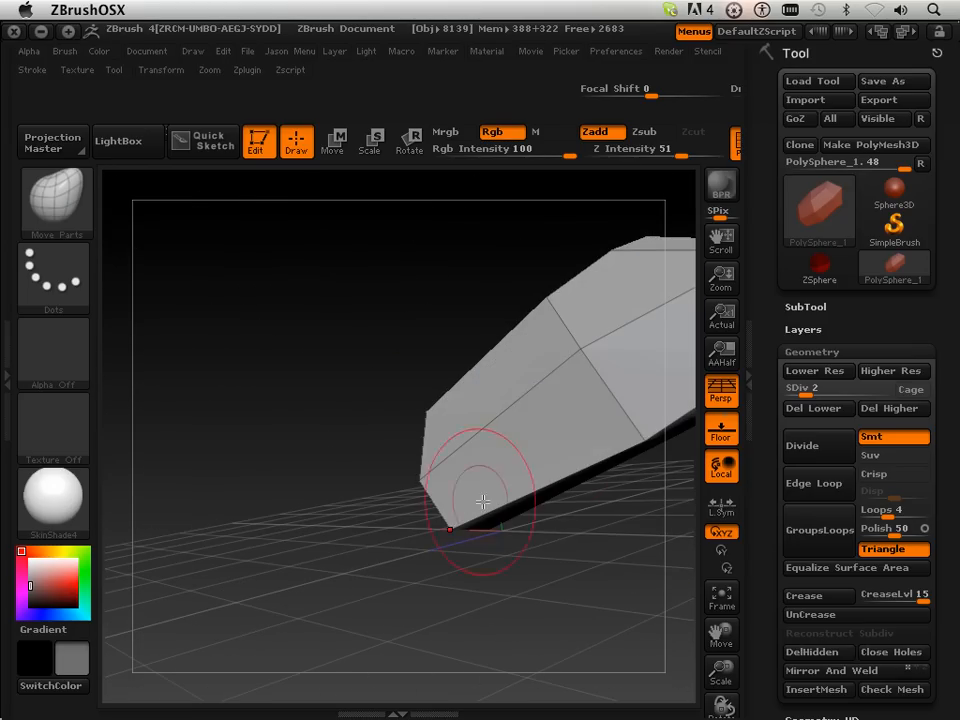
pyautogui.moveTo(483, 500); pyautogui.dragTo(575, 543)
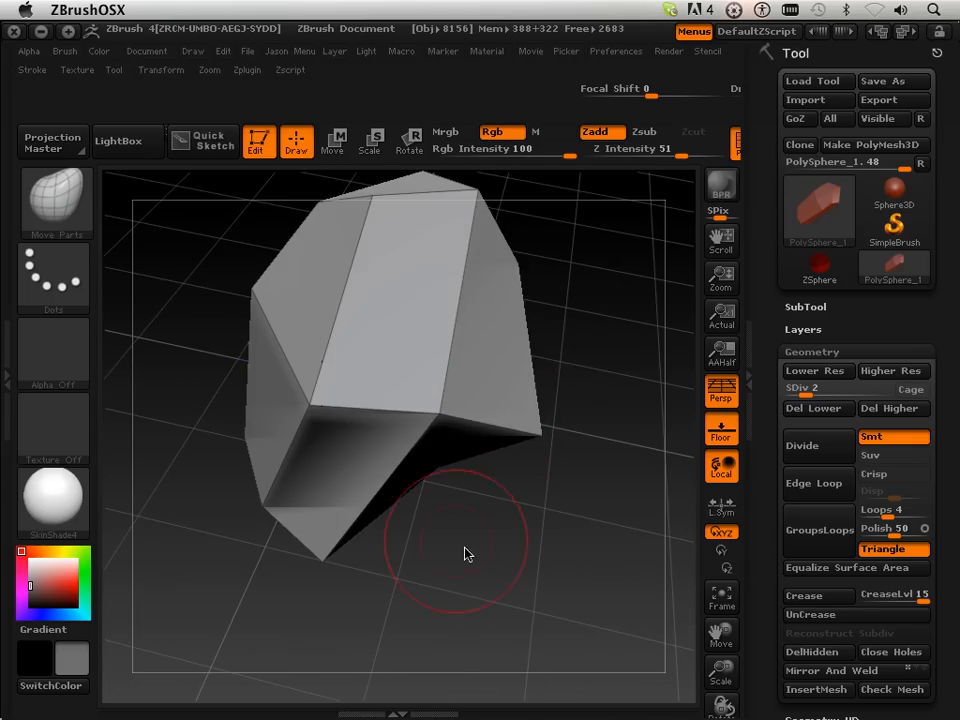
# Step: Stretch the form longer, pull a peak at the top, and view it smooth at SDiv 4
pyautogui.moveTo(465, 555); pyautogui.dragTo(363, 587)
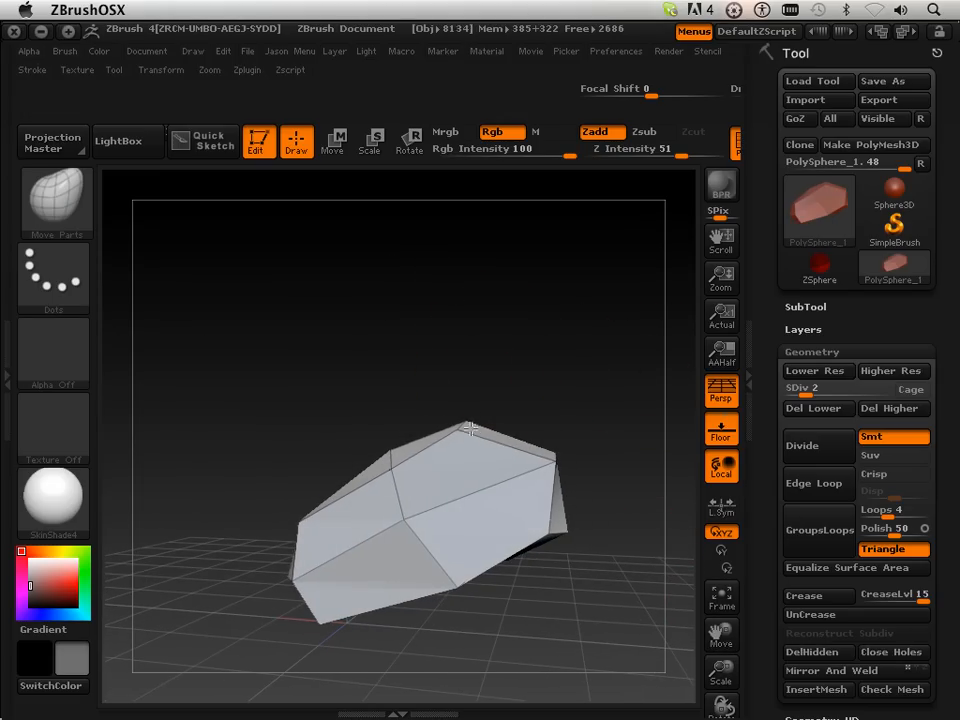
pyautogui.moveTo(470, 430); pyautogui.dragTo(617, 490)
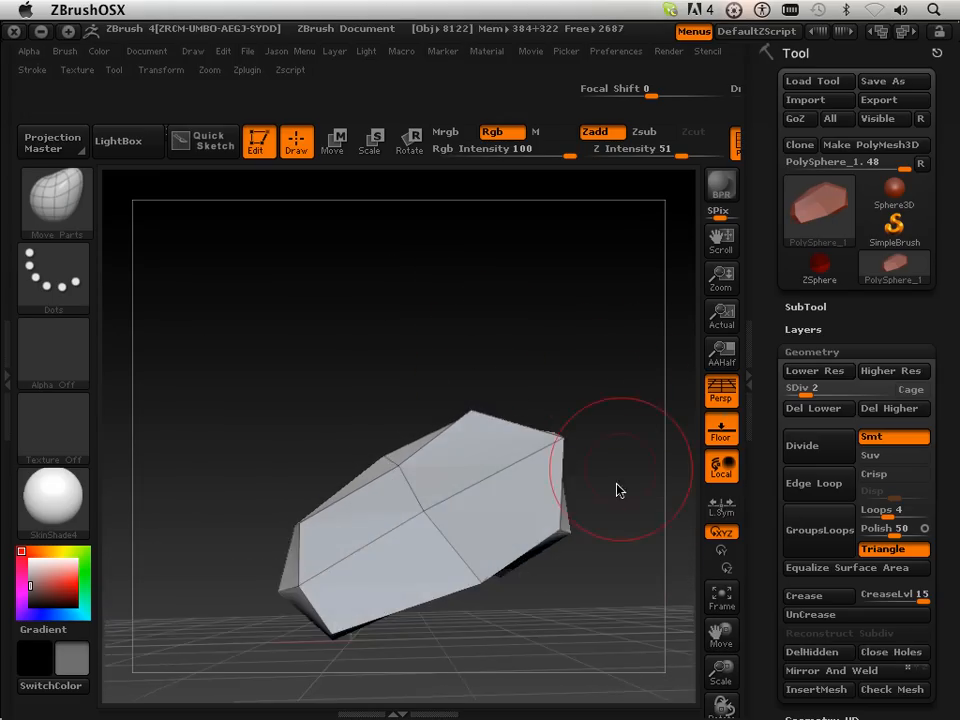
pyautogui.moveTo(620, 490); pyautogui.dragTo(632, 435)
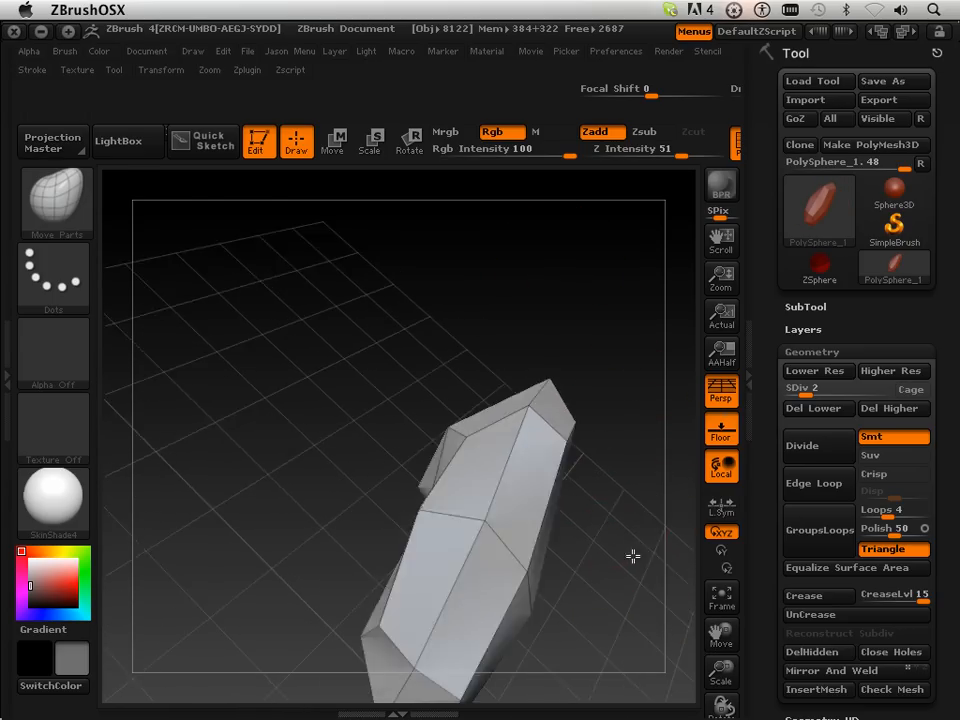
pyautogui.moveTo(632, 556); pyautogui.dragTo(452, 476)
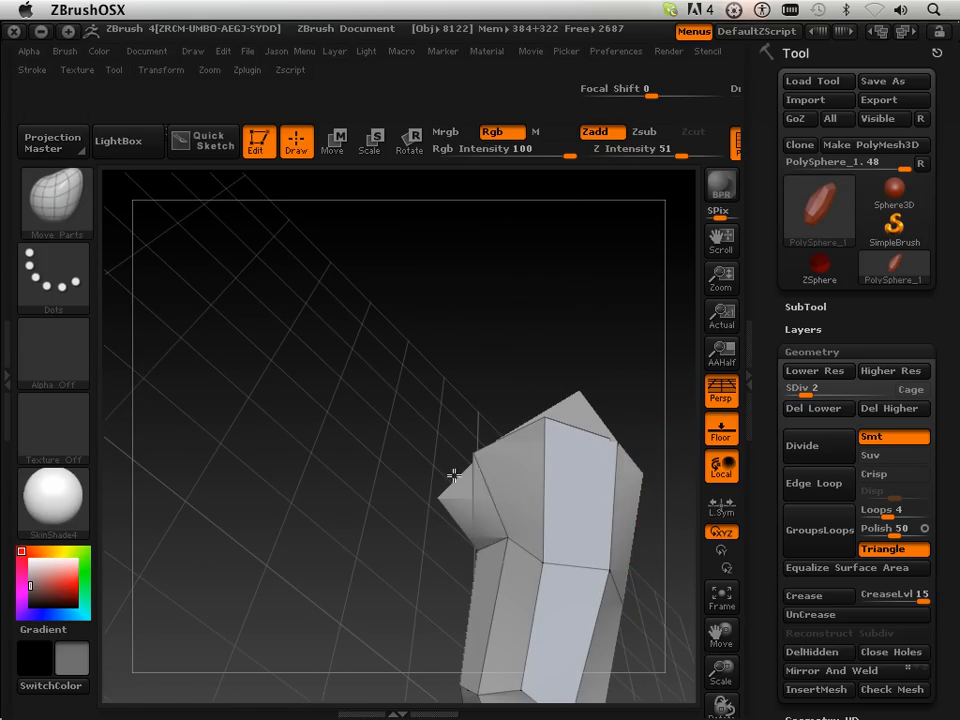
pyautogui.moveTo(450, 478); pyautogui.dragTo(428, 441)
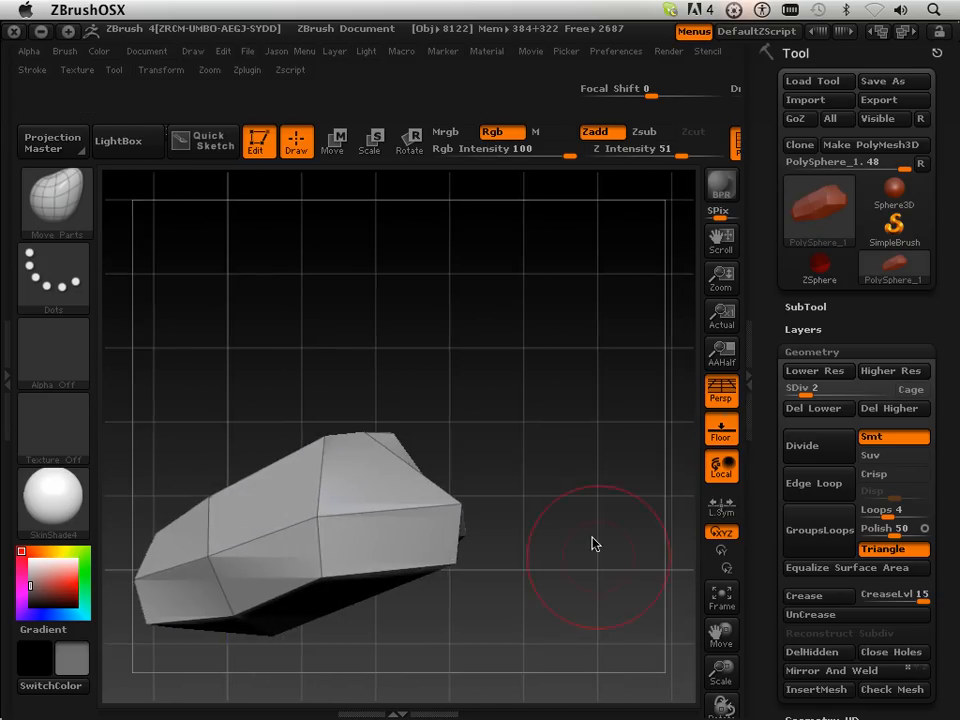
pyautogui.moveTo(595, 543); pyautogui.dragTo(425, 453)
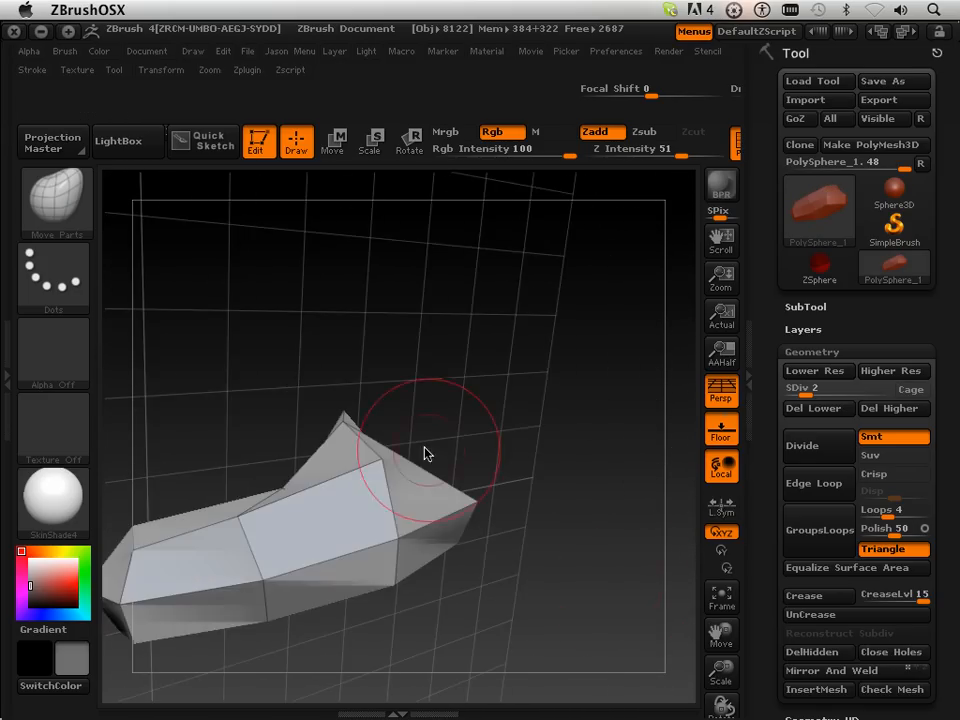
pyautogui.moveTo(425, 455); pyautogui.dragTo(375, 445)
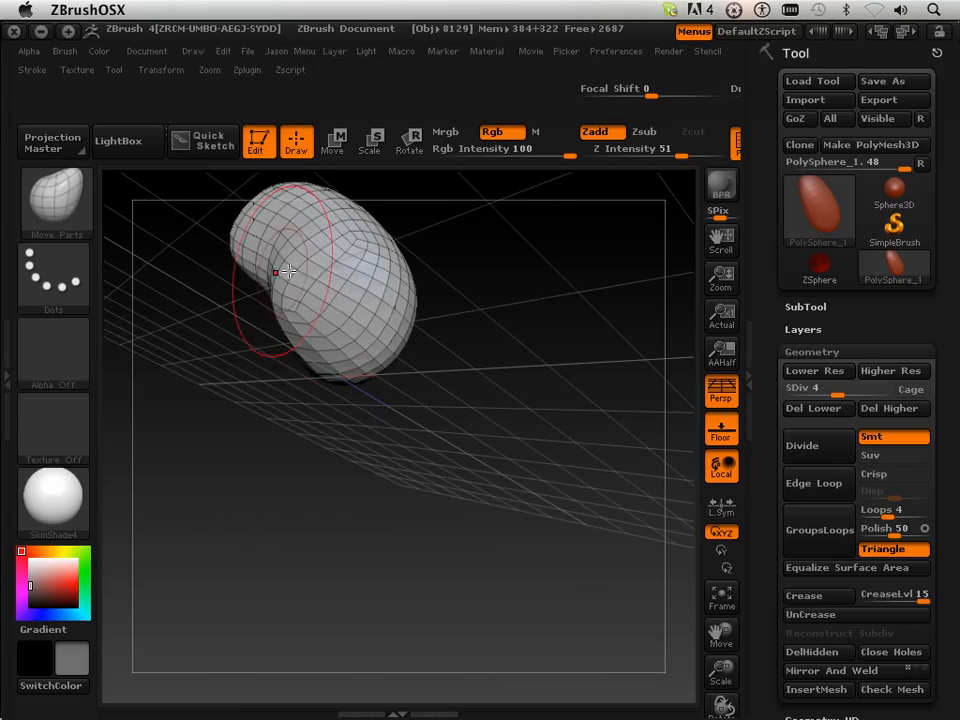
# Step: Bend the smooth bean into a kink and deepen the bend in the middle
pyautogui.moveTo(287, 272); pyautogui.dragTo(347, 335)
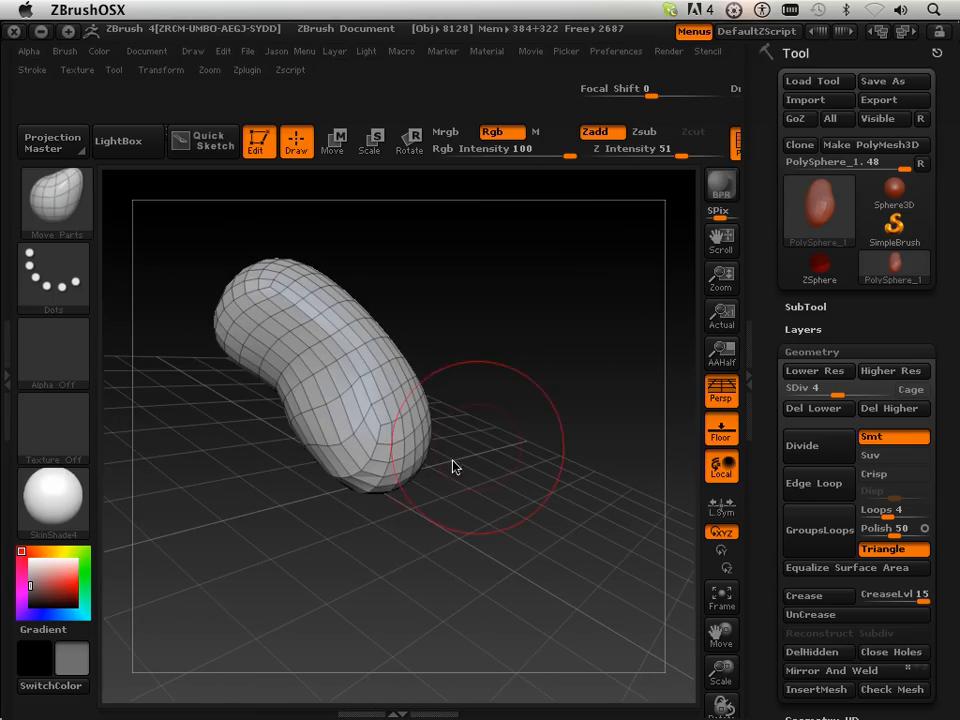
pyautogui.moveTo(455, 467); pyautogui.dragTo(253, 431)
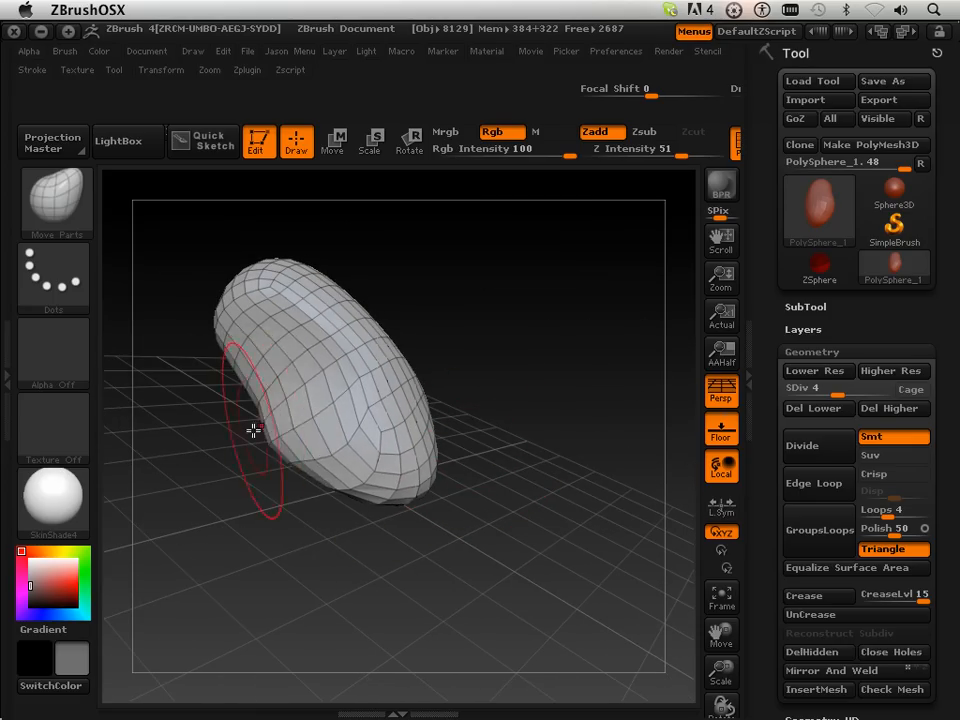
pyautogui.moveTo(253, 430); pyautogui.dragTo(413, 460)
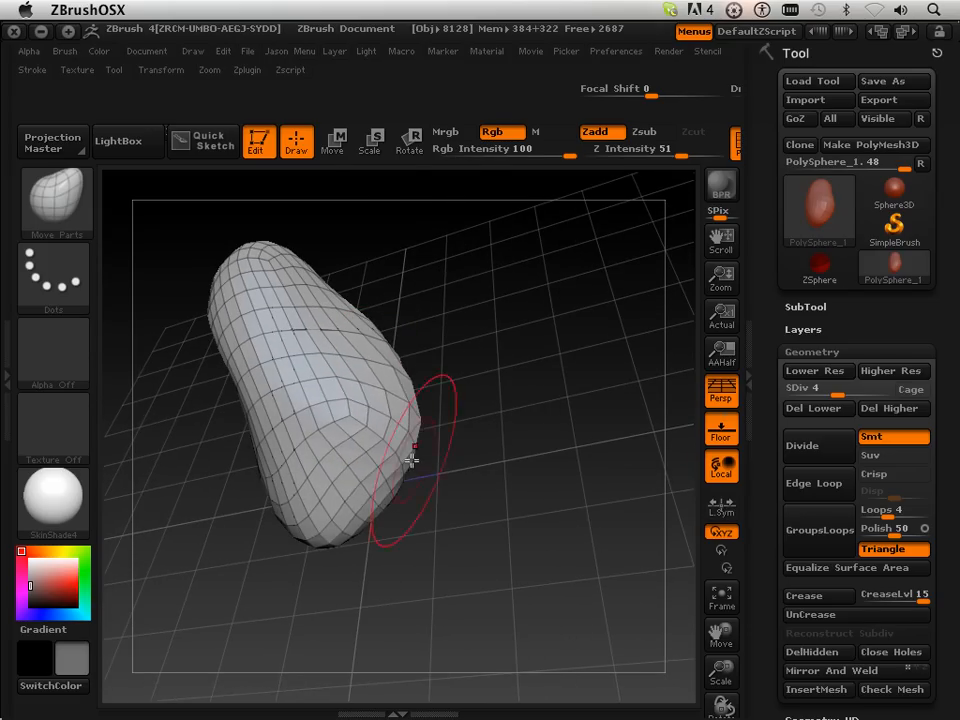
pyautogui.moveTo(413, 460); pyautogui.dragTo(583, 288)
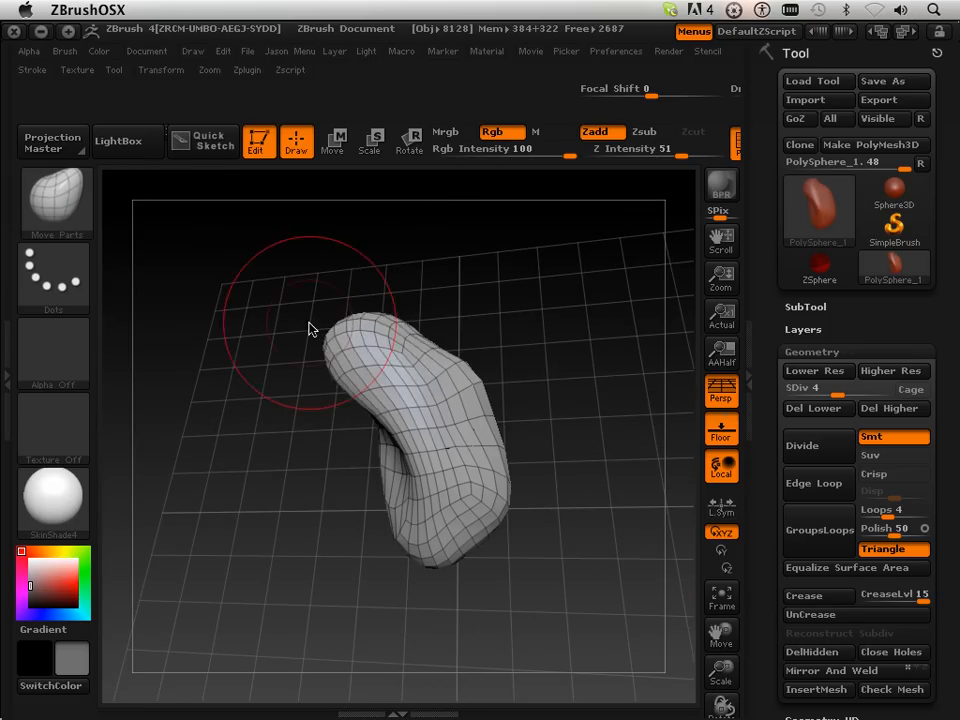
pyautogui.moveTo(310, 330); pyautogui.dragTo(435, 315)
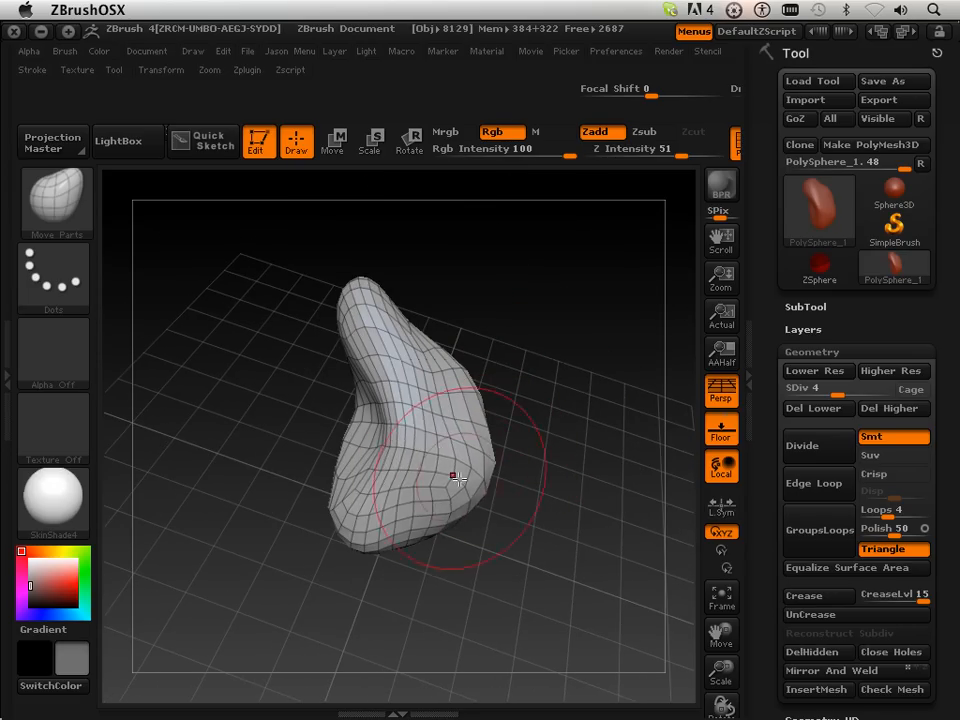
# Step: Narrow the top end, shape the lower bulge, and keep only the dense mesh
pyautogui.moveTo(455, 477); pyautogui.dragTo(335, 463)
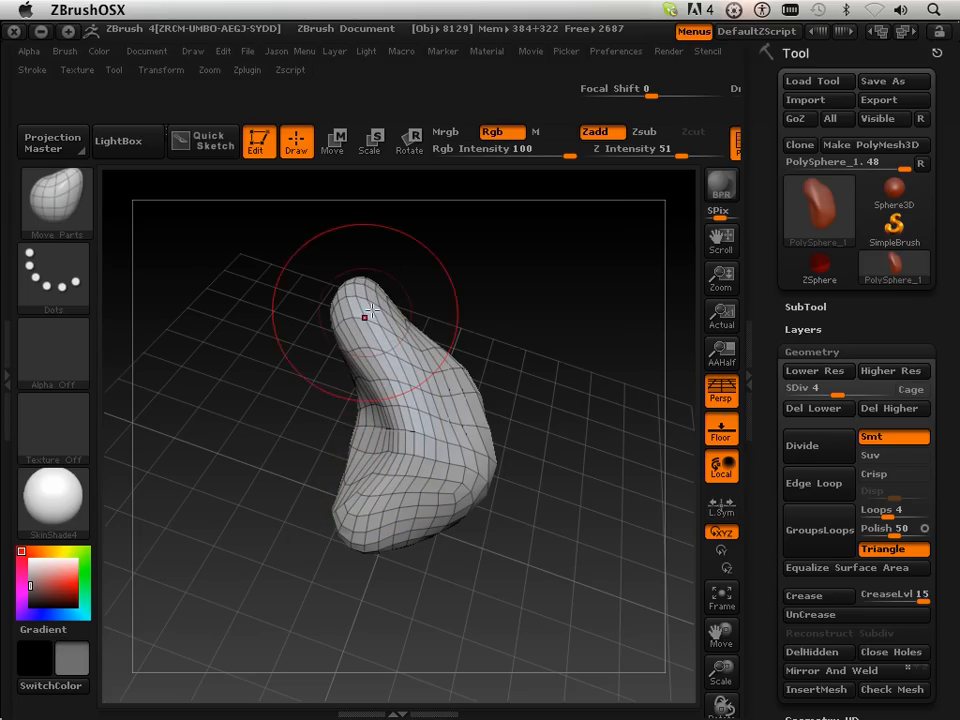
pyautogui.moveTo(365, 318); pyautogui.dragTo(415, 265)
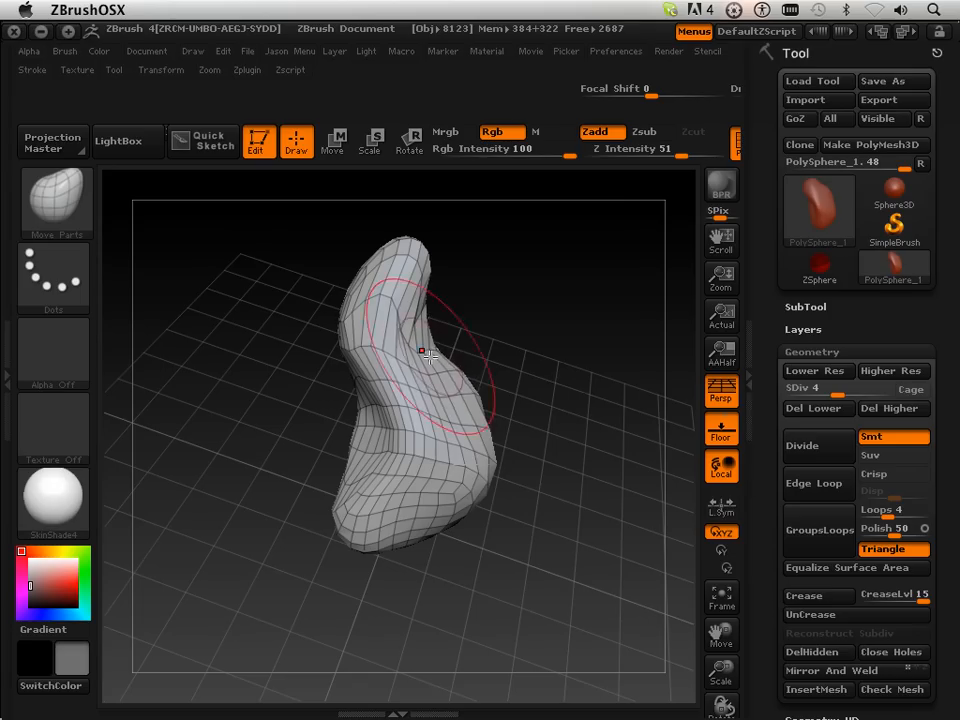
pyautogui.moveTo(420, 355); pyautogui.dragTo(457, 535)
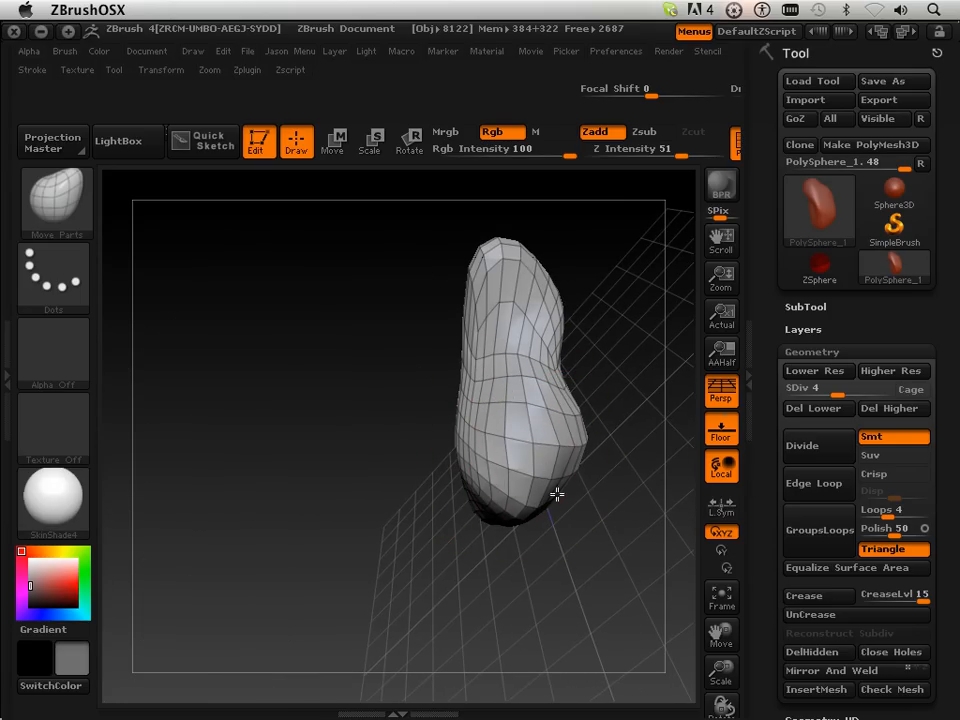
pyautogui.moveTo(557, 494); pyautogui.dragTo(515, 540)
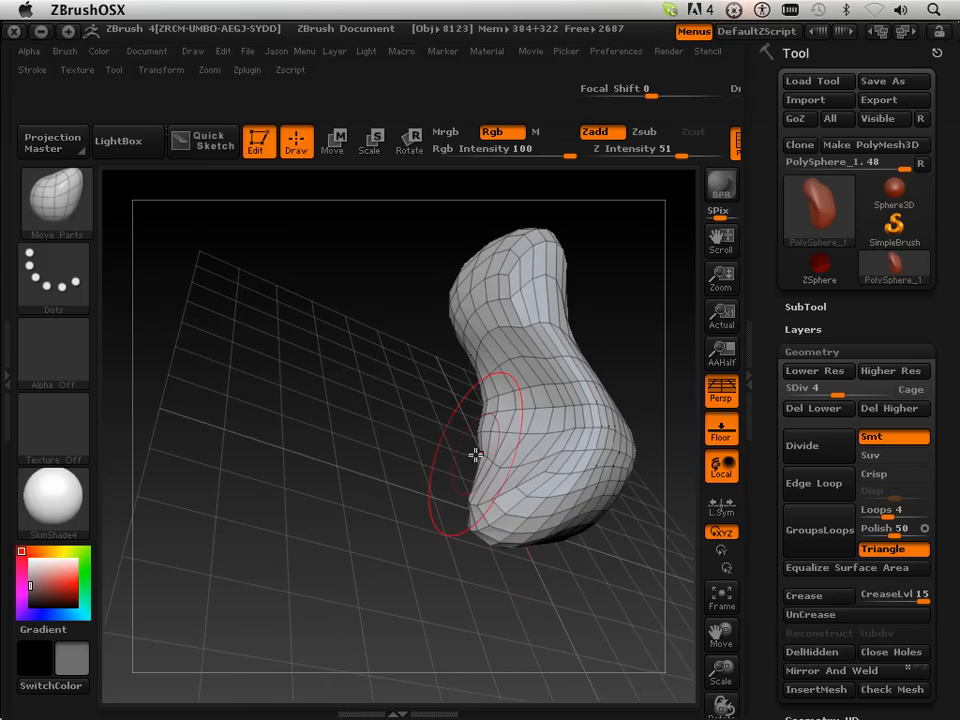
pyautogui.moveTo(475, 455); pyautogui.dragTo(530, 440)
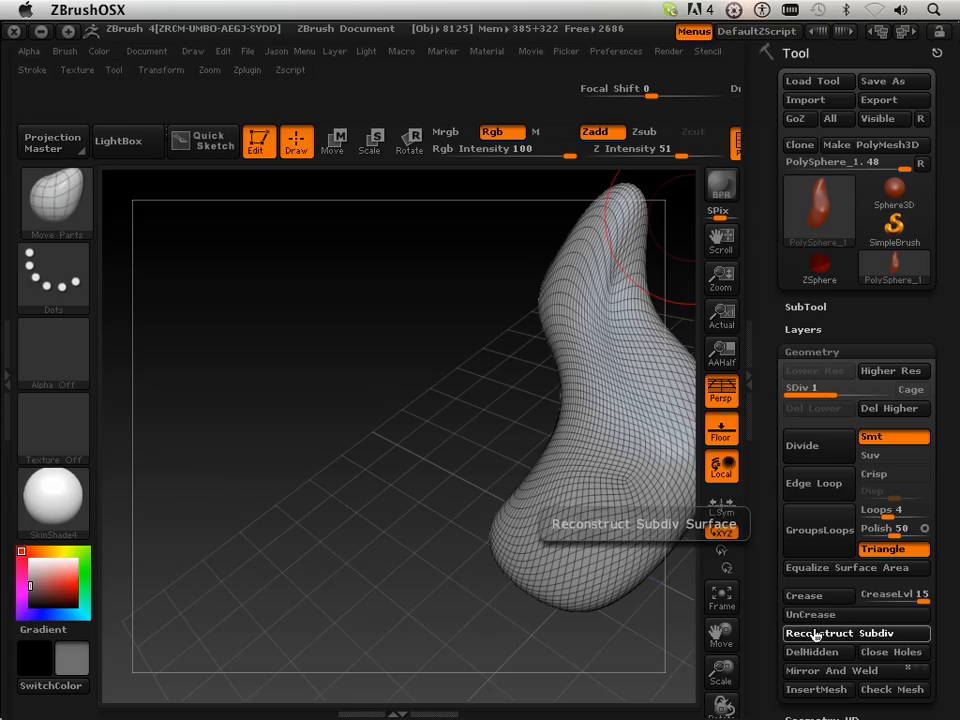
# Step: Reconstruct two lower levels, then Divide and Polish the surface smooth
pyautogui.click(855, 633)
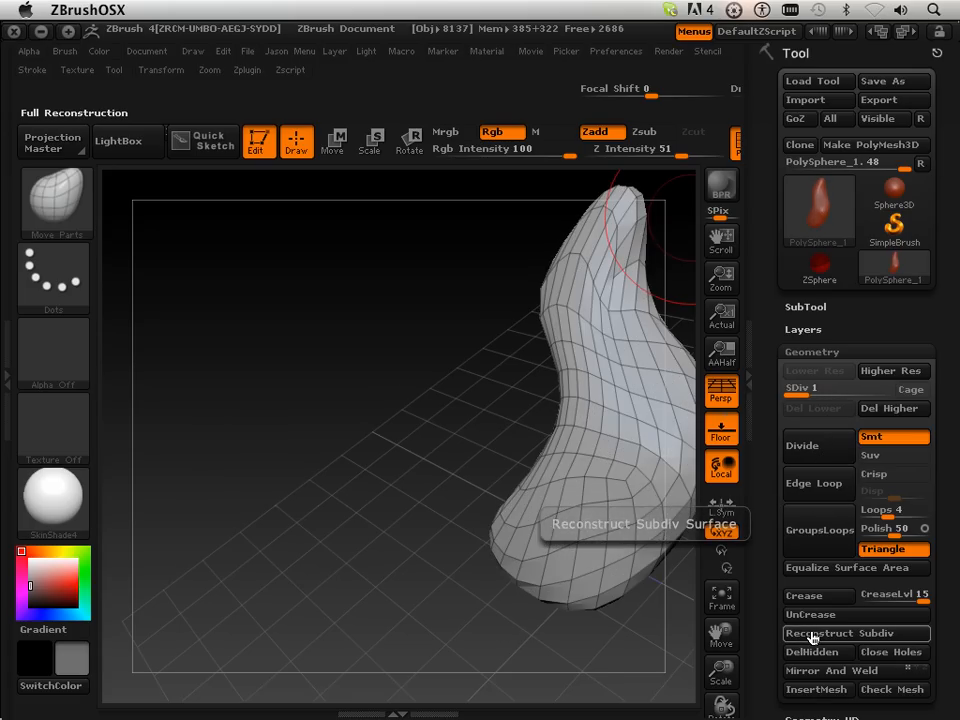
pyautogui.click(851, 633)
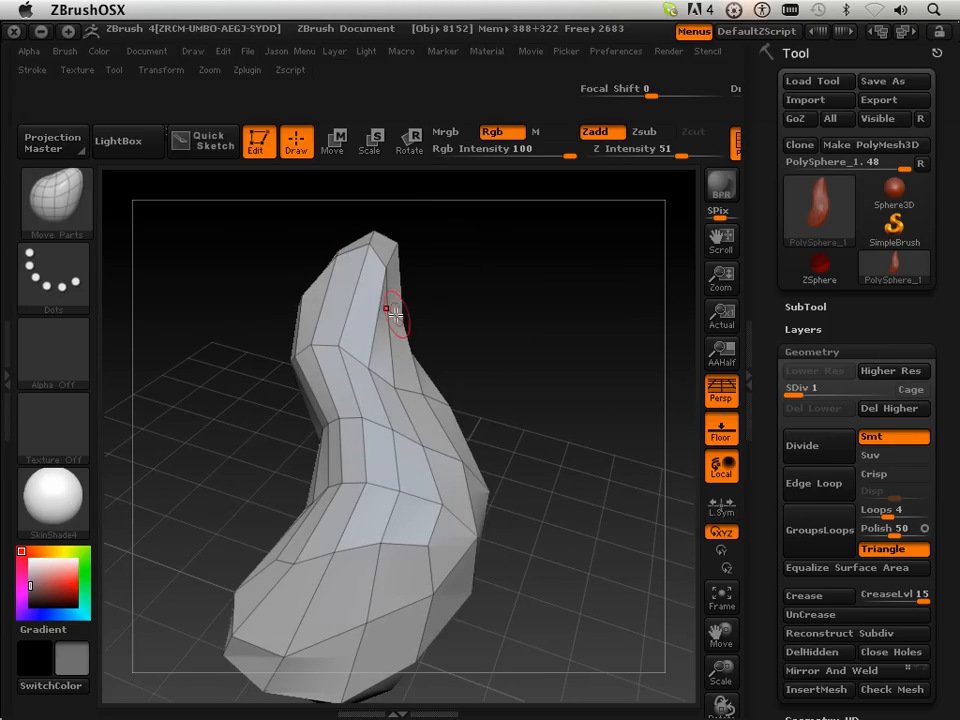
pyautogui.click(801, 408)
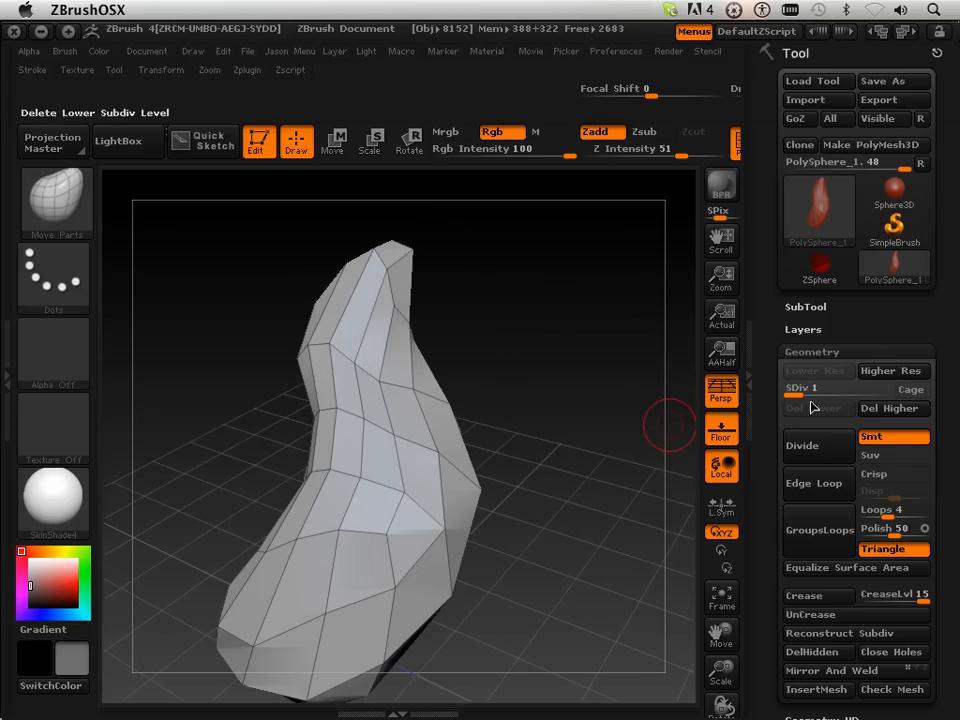
pyautogui.click(807, 445)
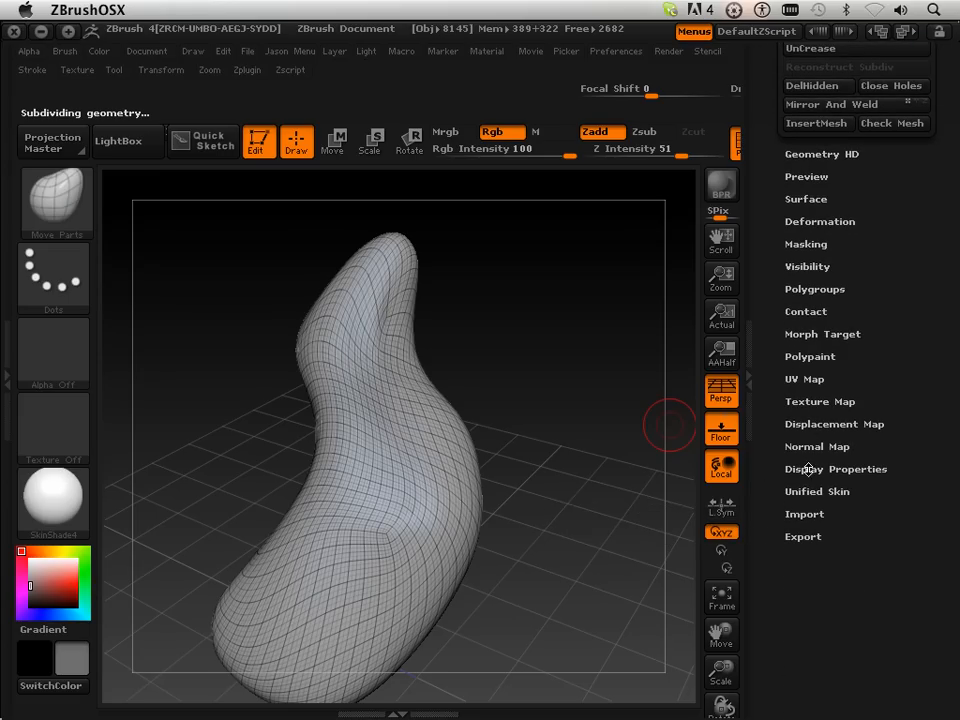
pyautogui.moveTo(810, 221)
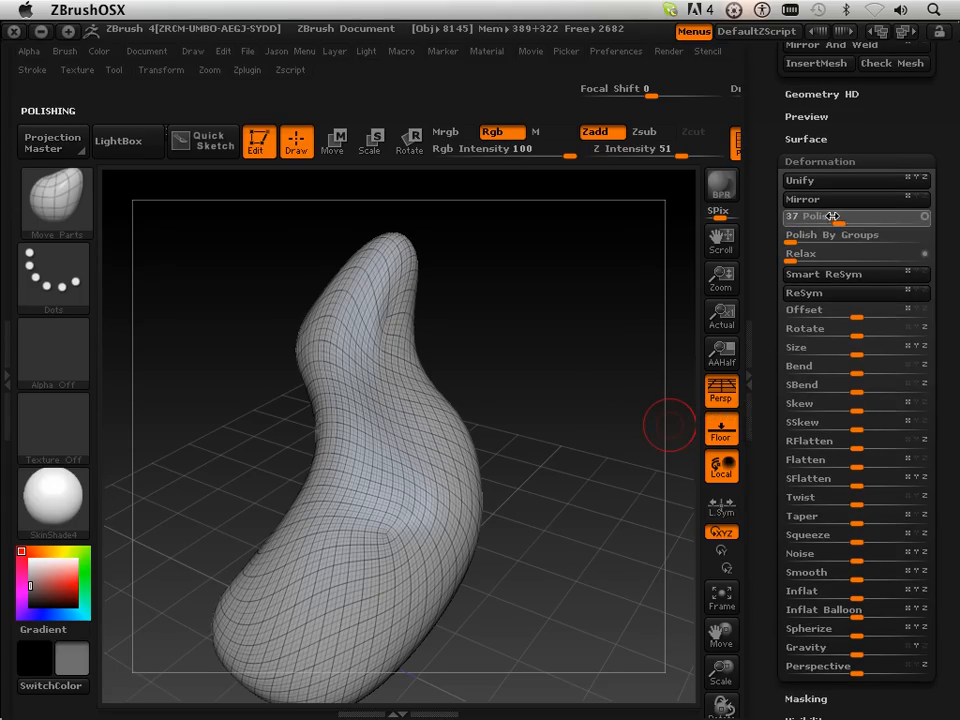
pyautogui.click(812, 216)
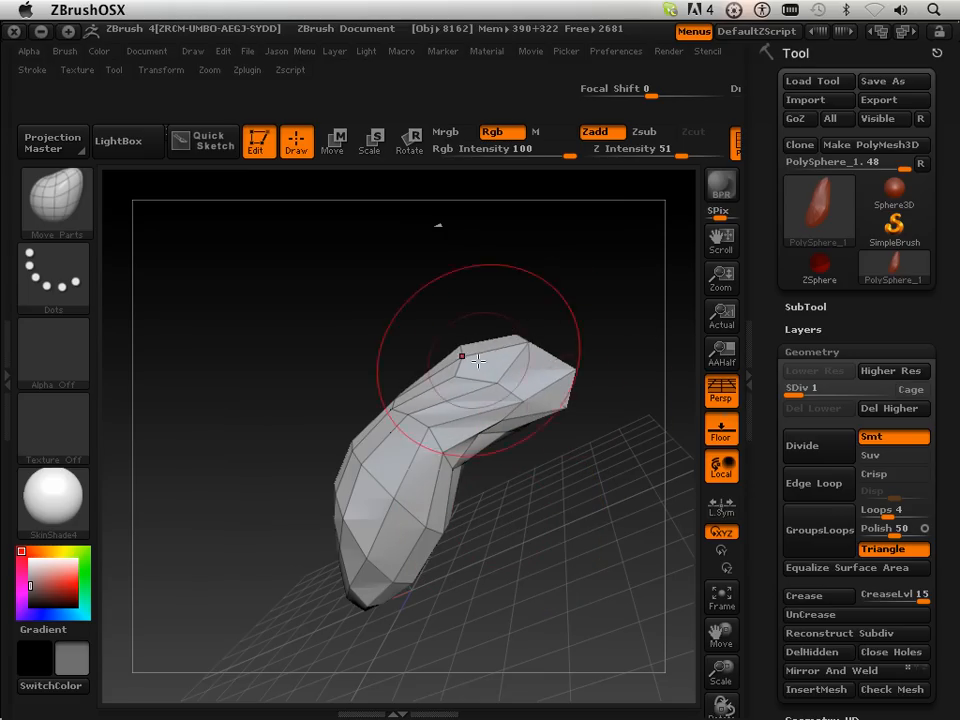
# Step: Bend the coarse form's top over into a sharper hook, then subdivide it to level 2
pyautogui.moveTo(462, 357); pyautogui.dragTo(543, 370)
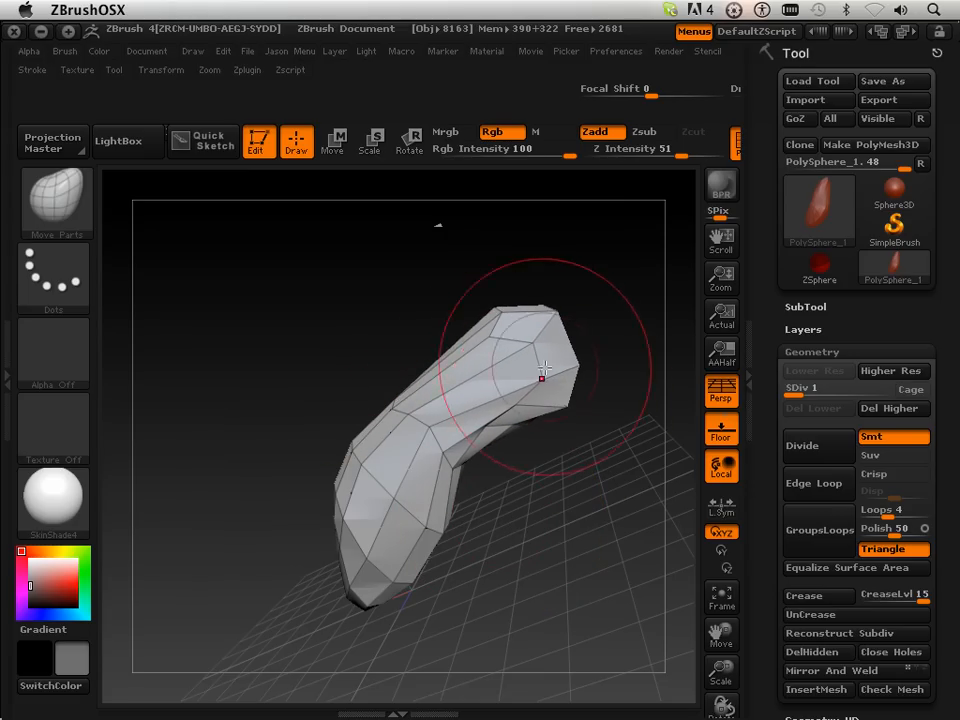
pyautogui.moveTo(545, 370); pyautogui.dragTo(483, 477)
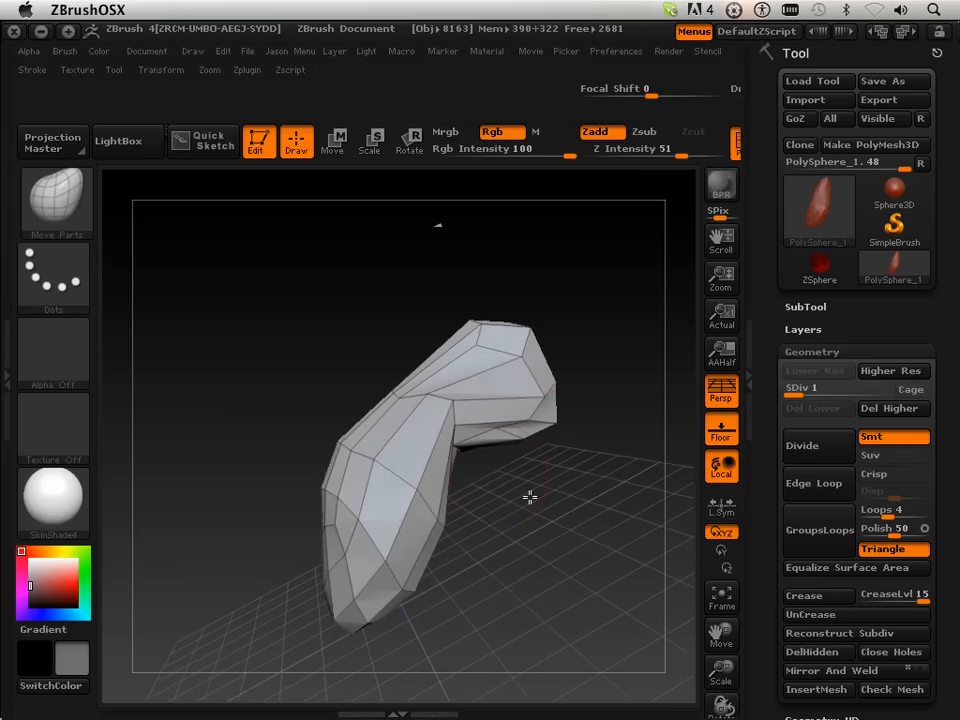
pyautogui.moveTo(530, 497); pyautogui.dragTo(500, 510)
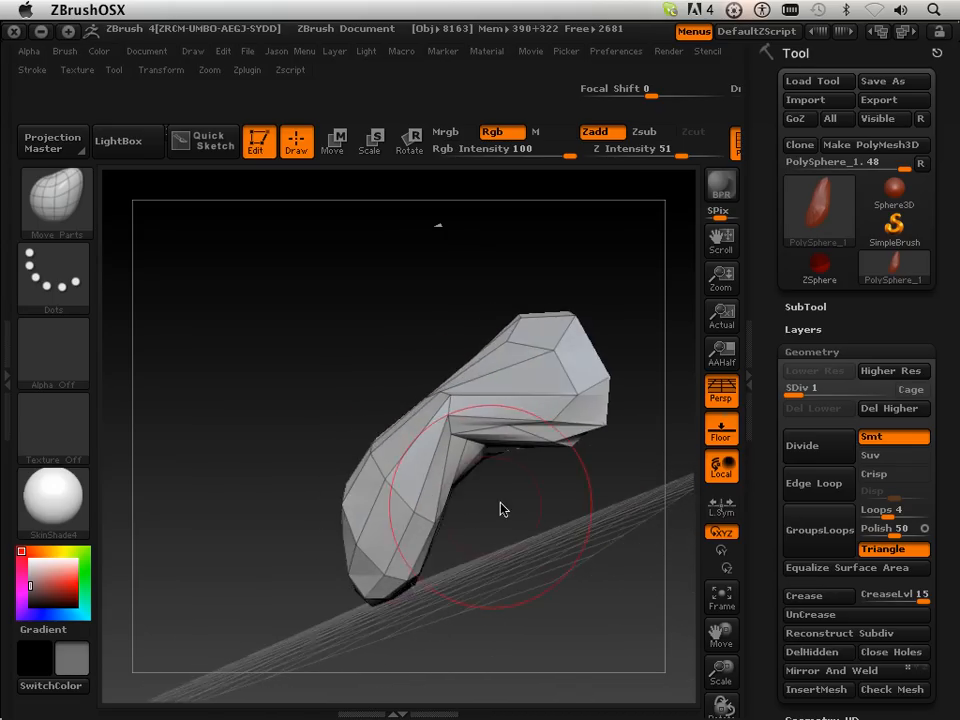
pyautogui.click(721, 427)
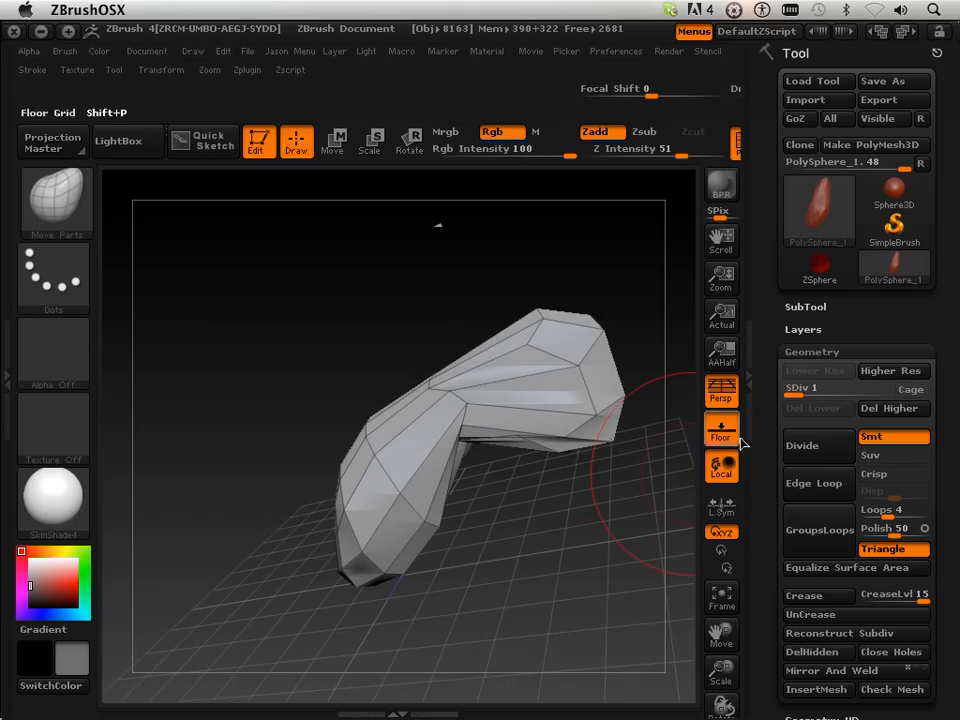
pyautogui.click(800, 445)
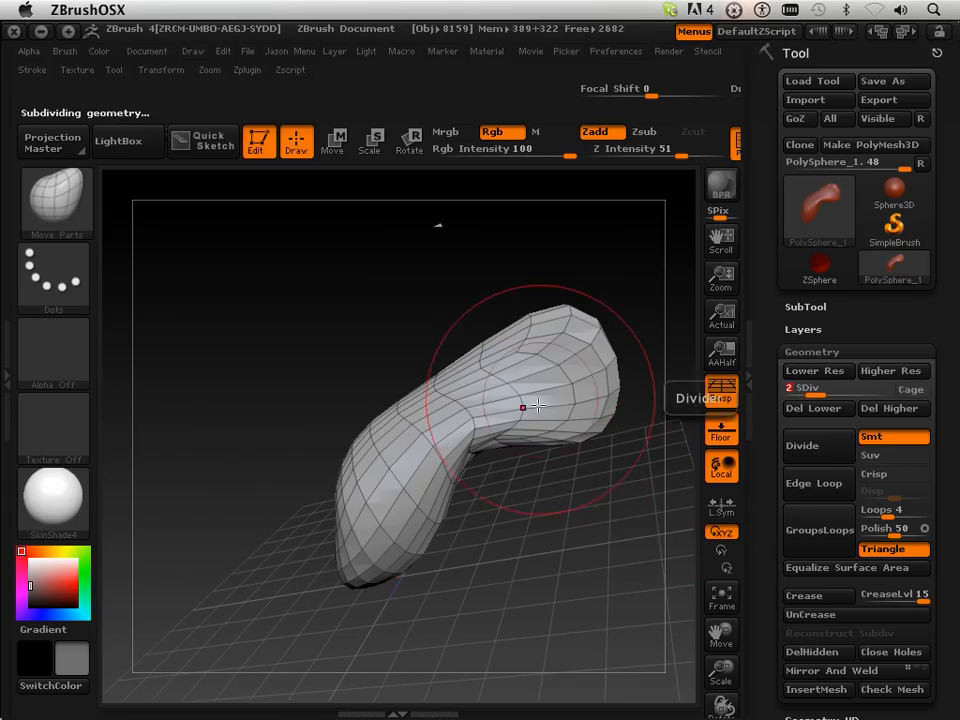
# Step: Divide further, delete the lower levels, and reconstruct new levels beneath the dense mesh
pyautogui.click(795, 445)
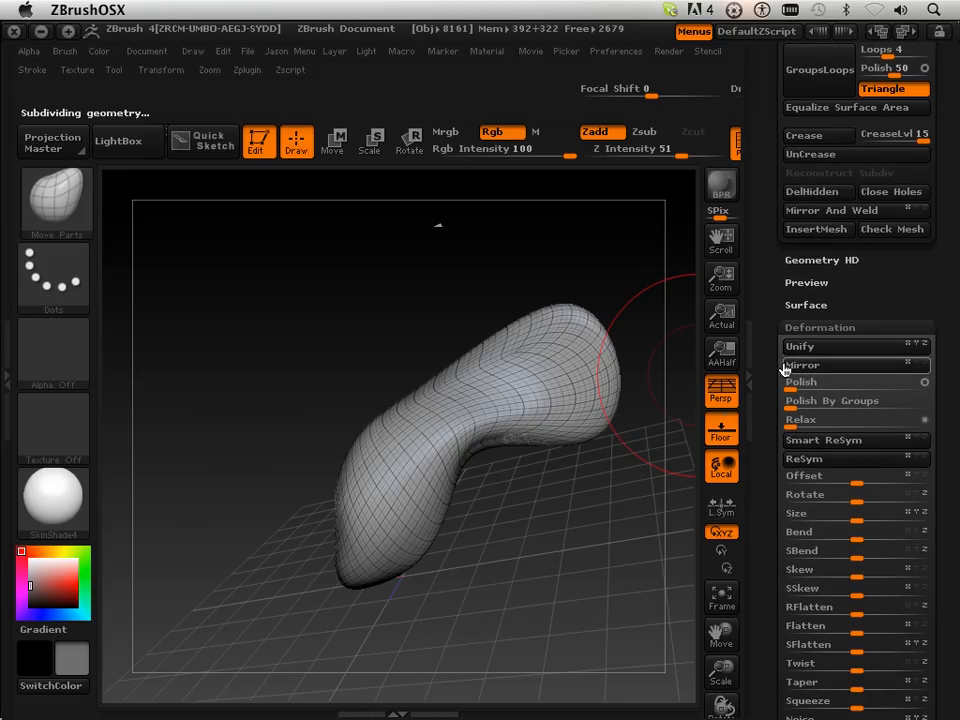
pyautogui.click(802, 381)
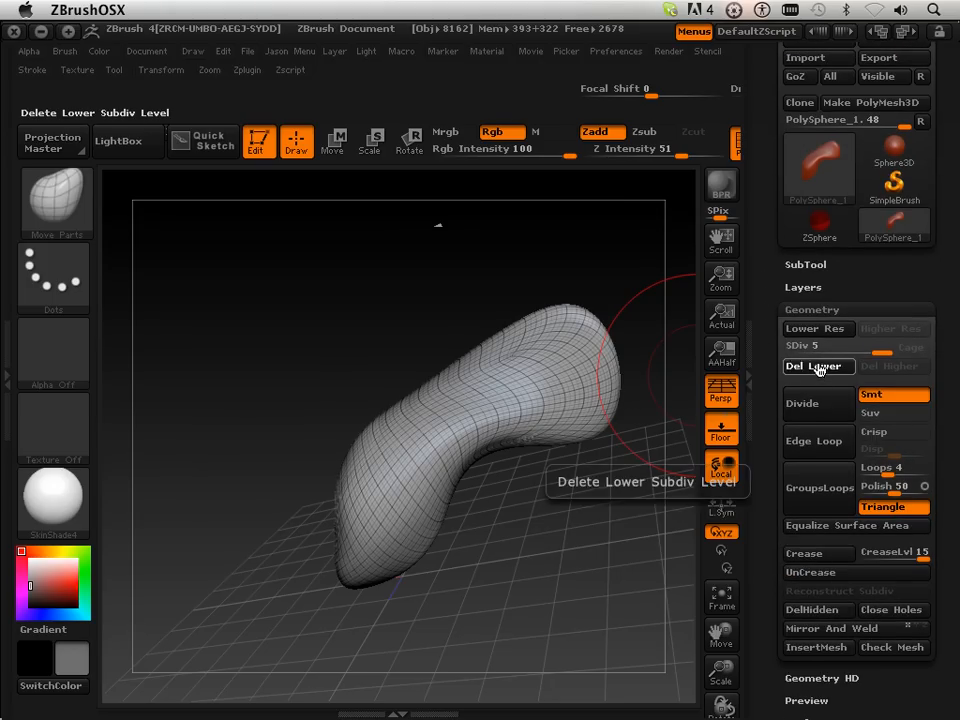
pyautogui.click(851, 591)
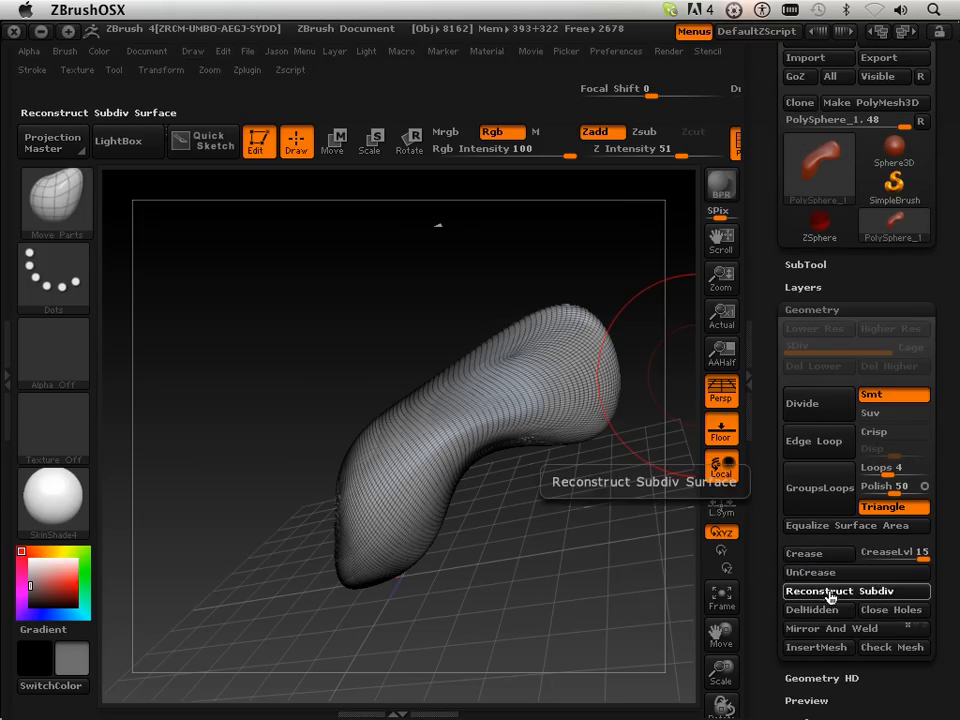
pyautogui.click(840, 591)
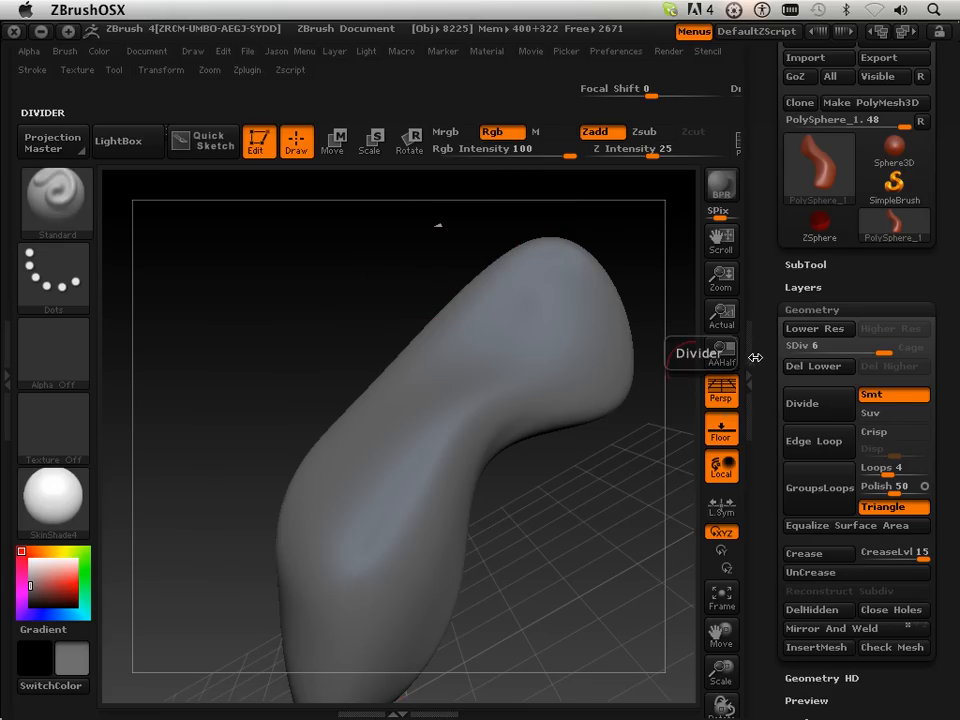
pyautogui.moveTo(551, 303)
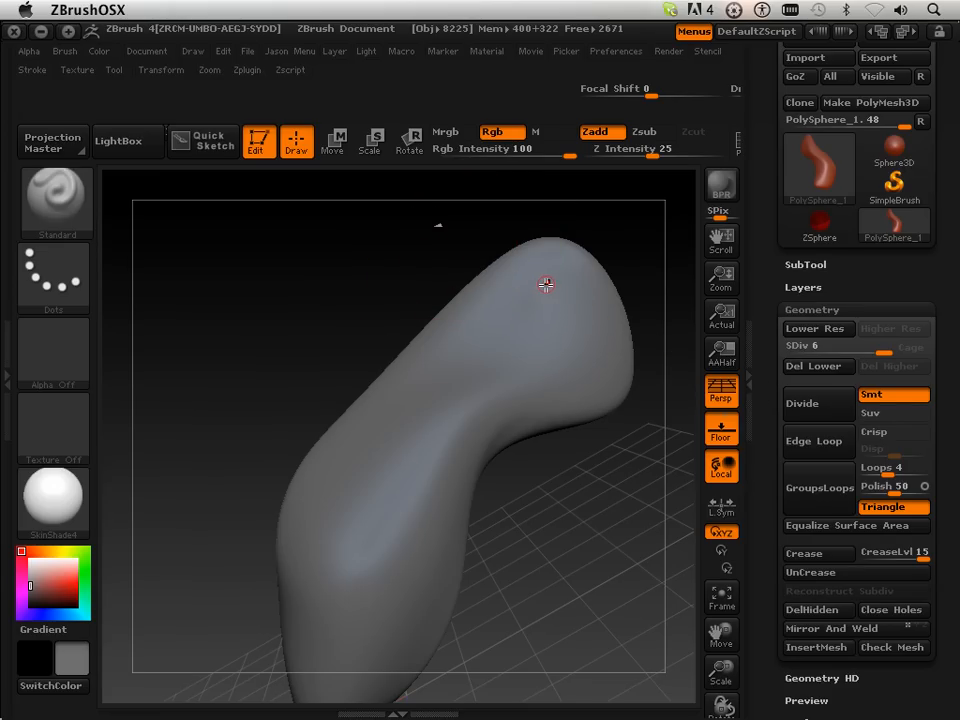
# Step: Orbit the smooth bent form slightly at subdivision level six
pyautogui.moveTo(545, 285); pyautogui.dragTo(527, 321)
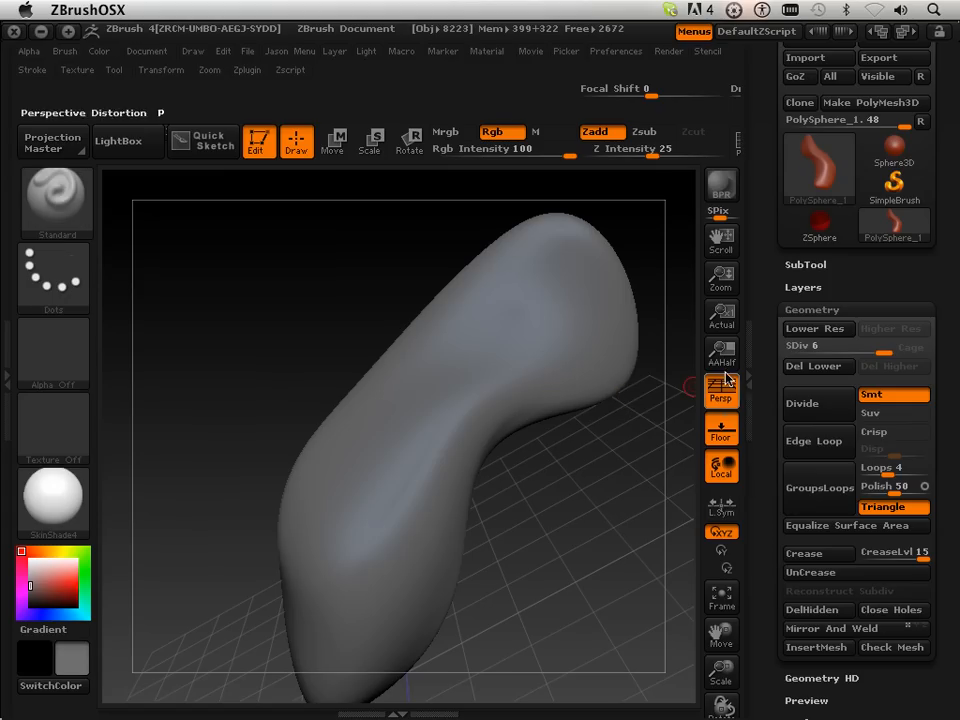
# Step: Divide twice to level 8 and sculpt raised S ridges near the top and bottom
pyautogui.click(803, 403)
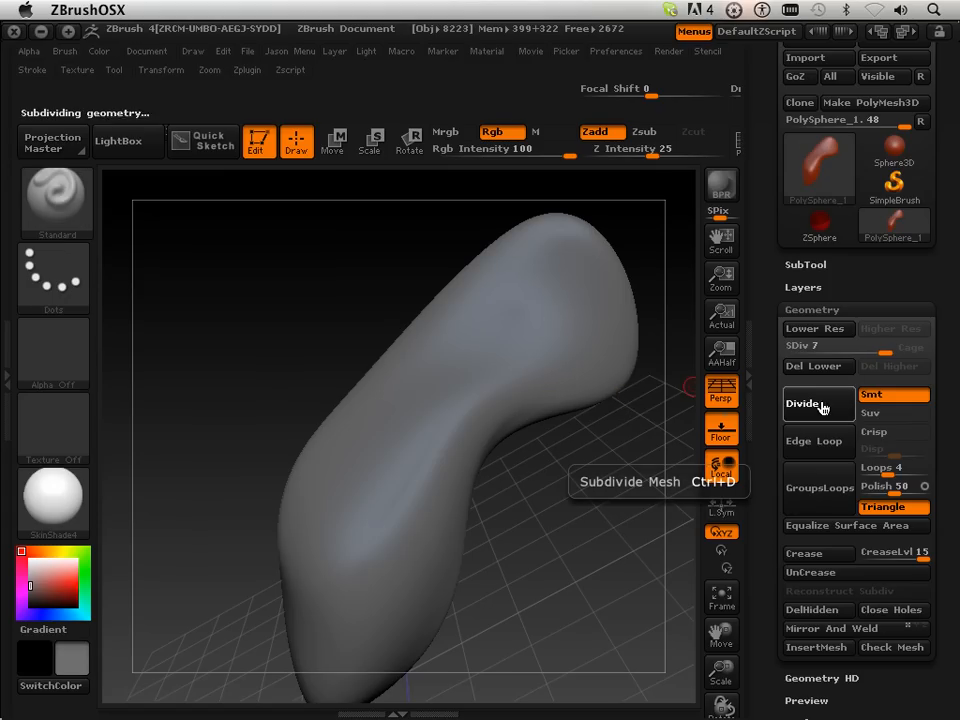
pyautogui.click(805, 403)
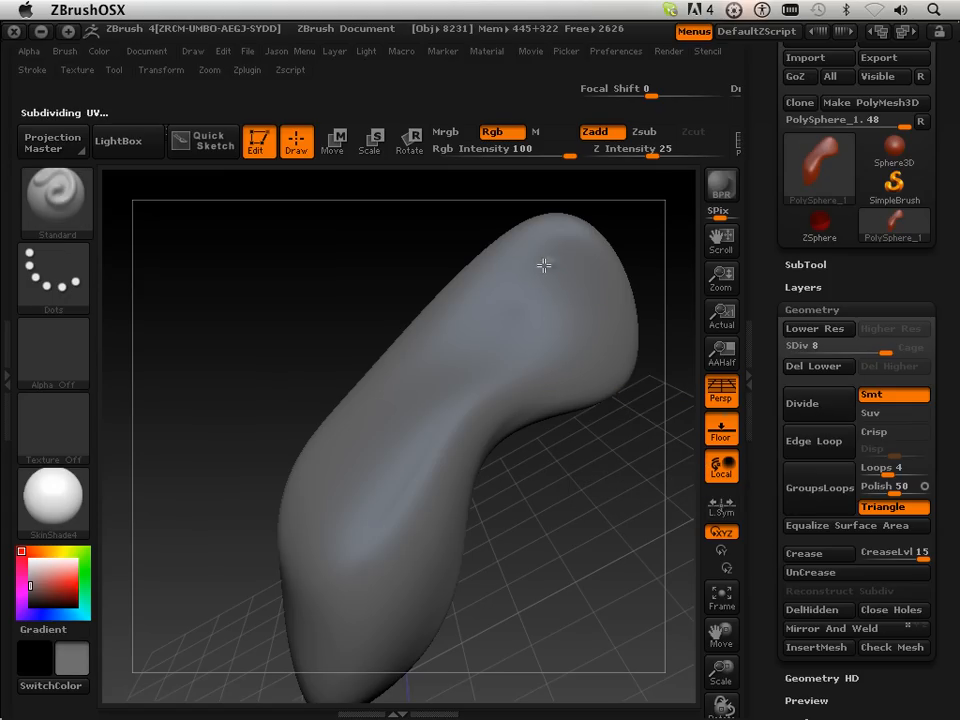
pyautogui.moveTo(544, 265); pyautogui.dragTo(550, 381)
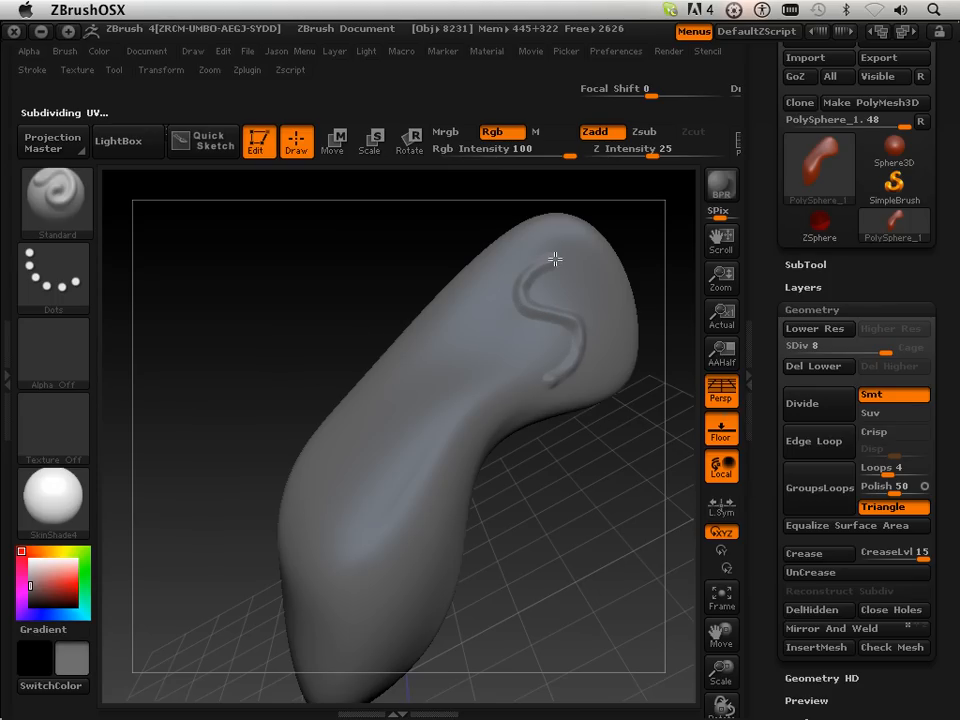
pyautogui.click(365, 588)
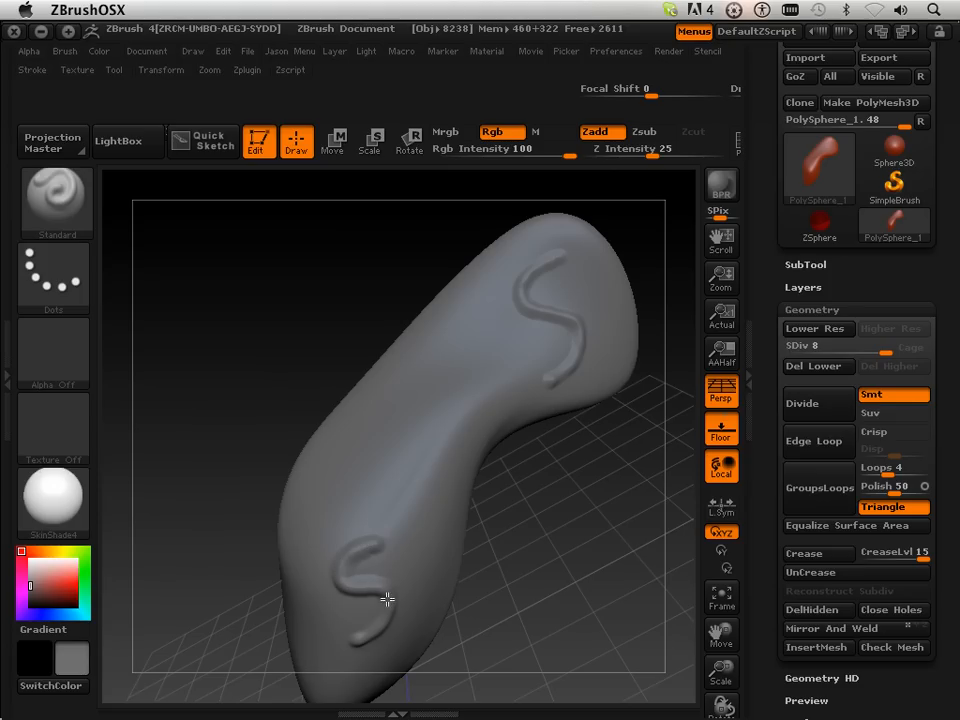
pyautogui.moveTo(388, 600); pyautogui.dragTo(338, 573)
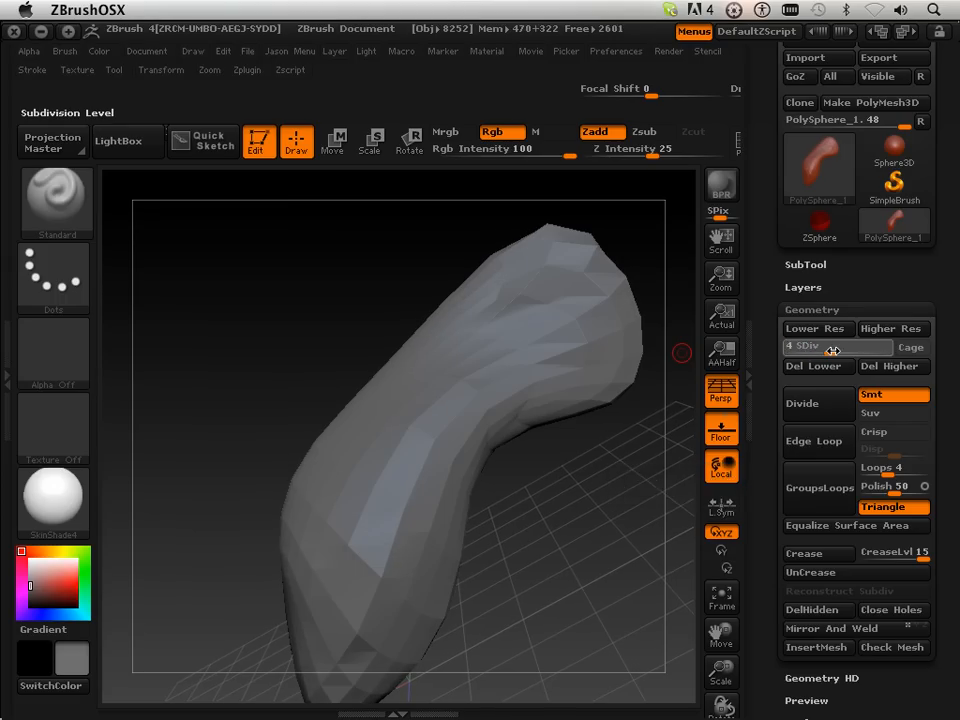
# Step: Return to level 8, orbit to the S ridges, drop to level 3, then back to 8
pyautogui.click(838, 345)
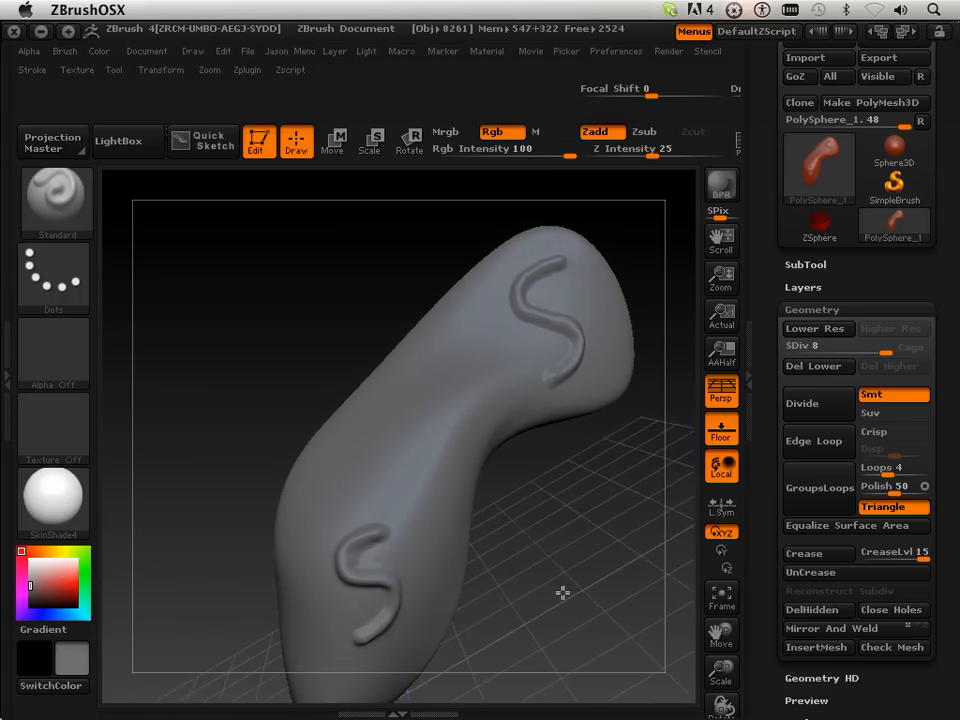
pyautogui.moveTo(563, 593); pyautogui.dragTo(612, 376)
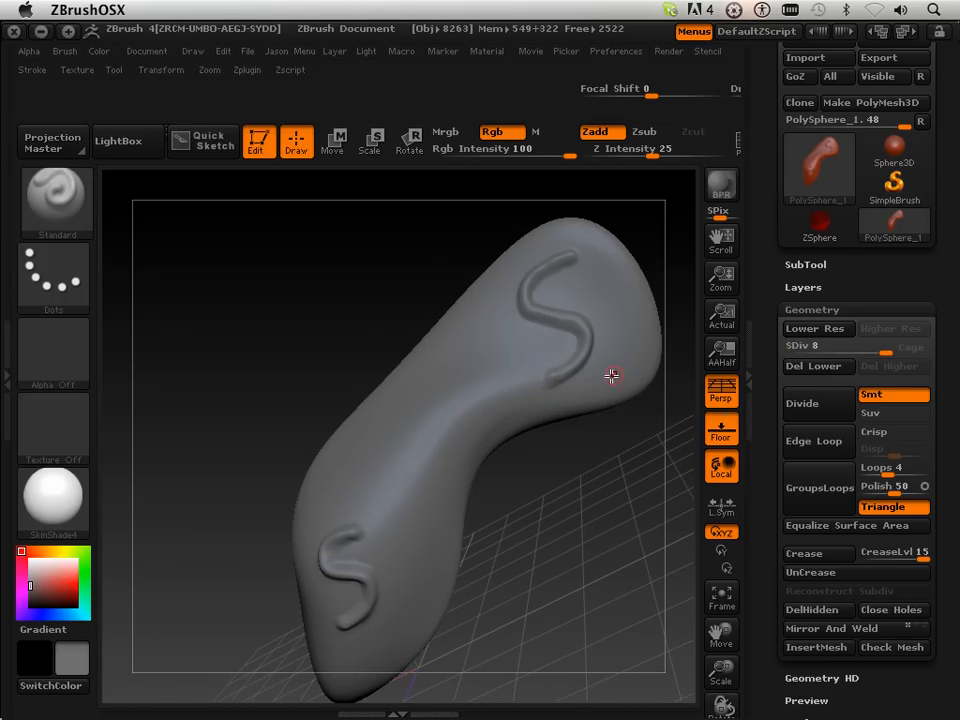
pyautogui.moveTo(611, 322)
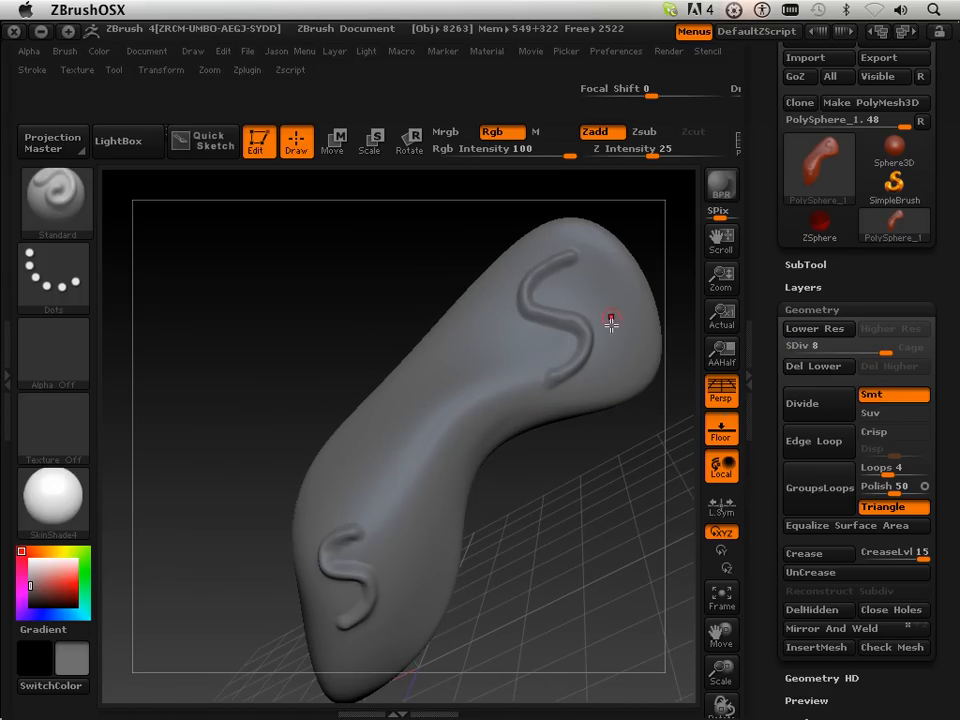
pyautogui.moveTo(485, 258)
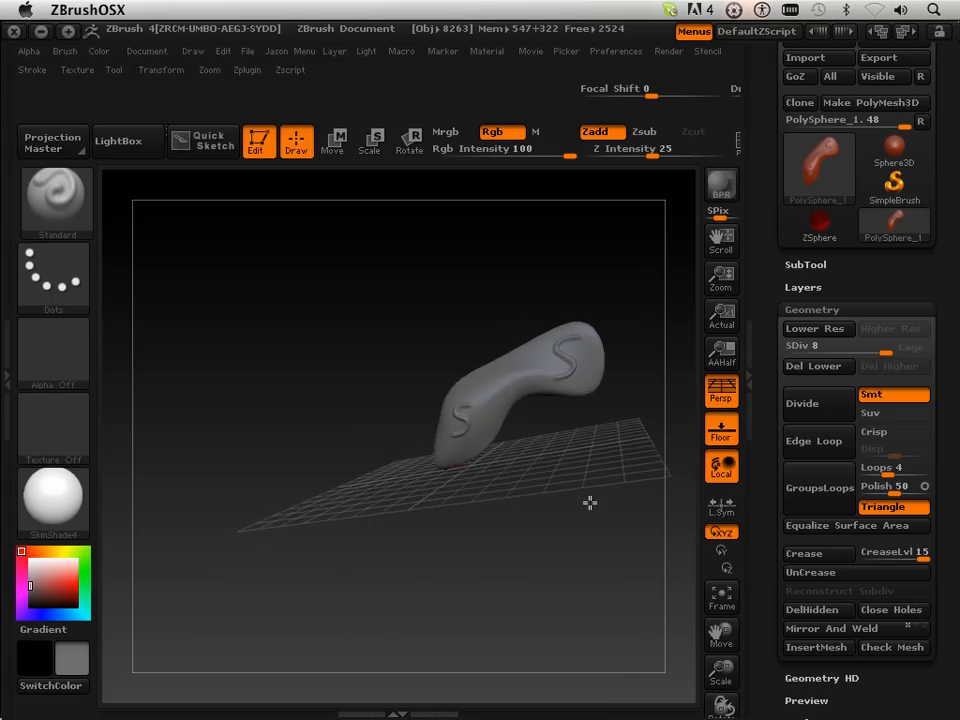
pyautogui.moveTo(590, 503); pyautogui.dragTo(480, 422)
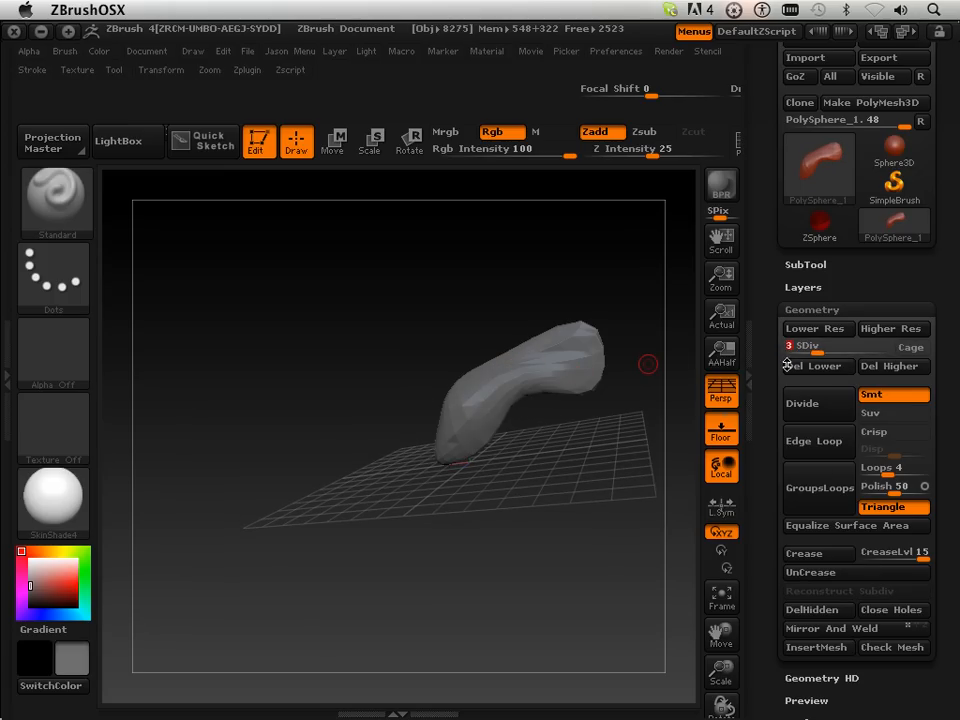
pyautogui.click(890, 328)
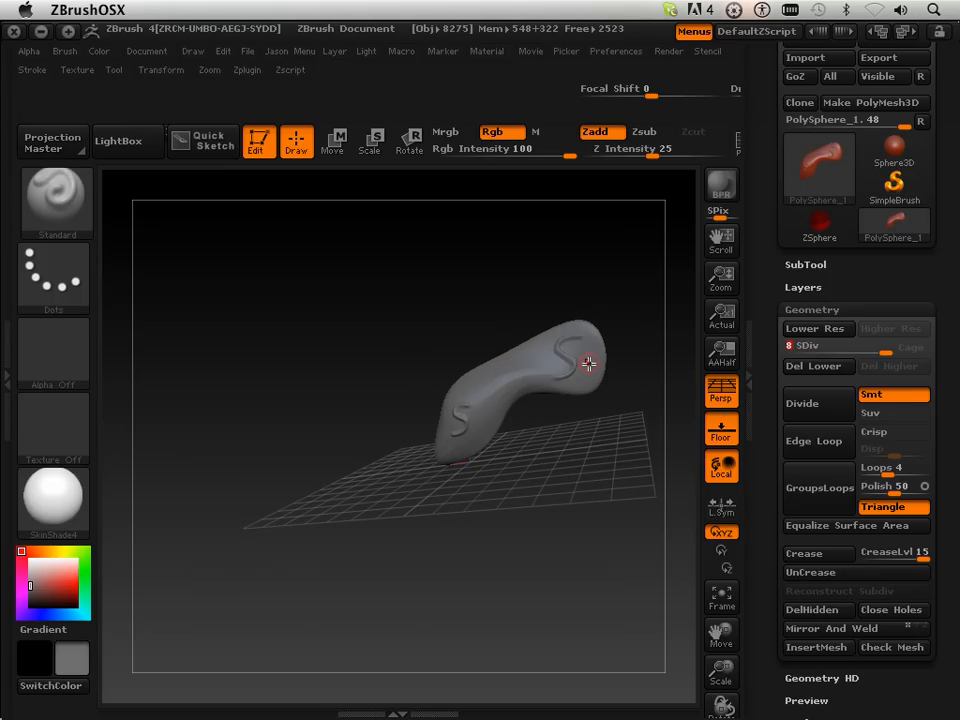